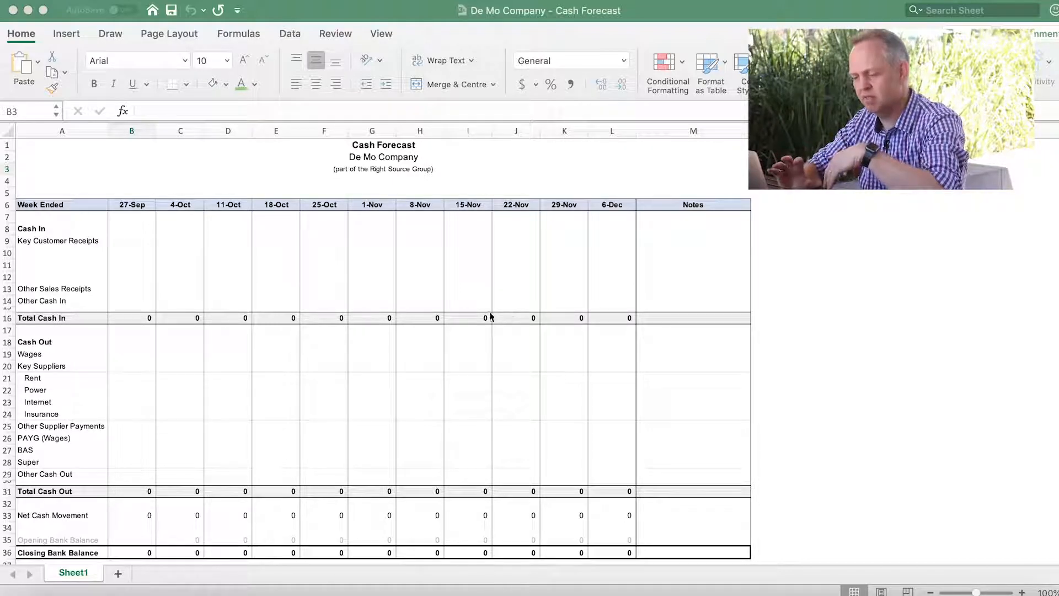
mouse_move(393, 236)
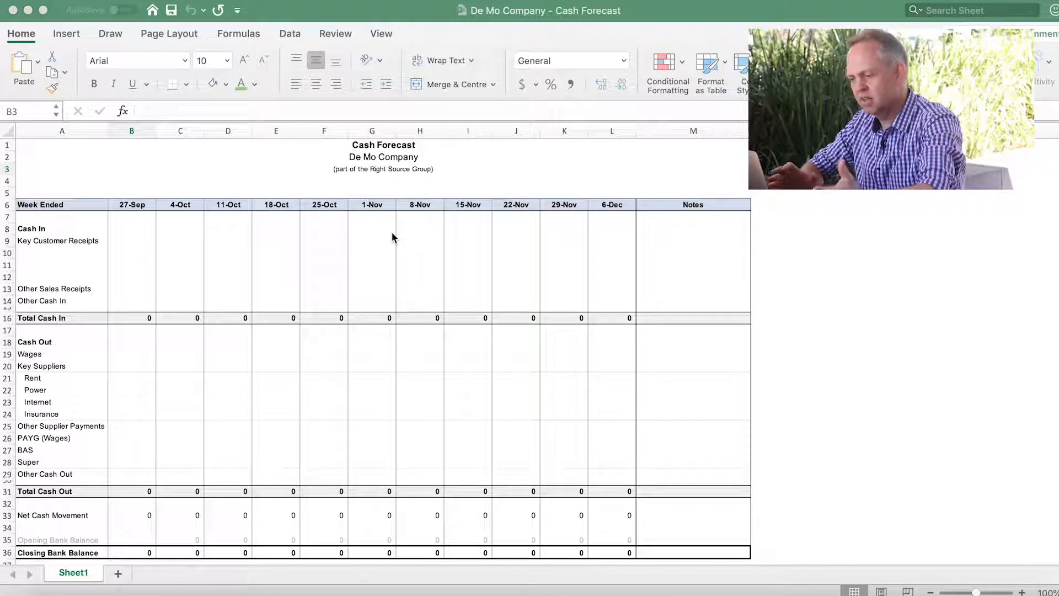
mouse_move(603, 222)
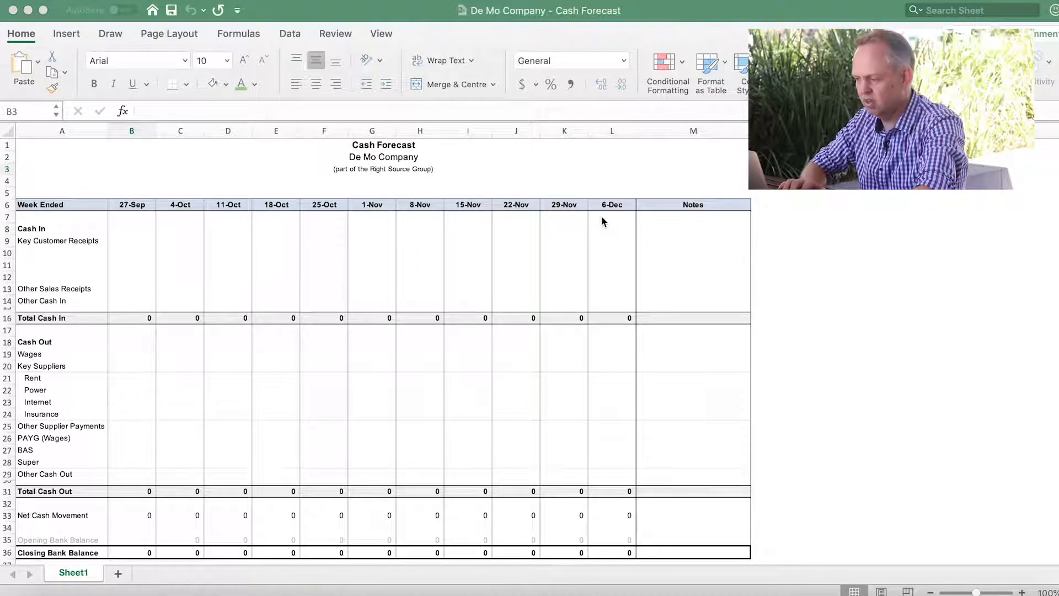
List Leaf Enterprise, Fire noone and Heath plus as key customers in A10:A12
left_click(132, 168)
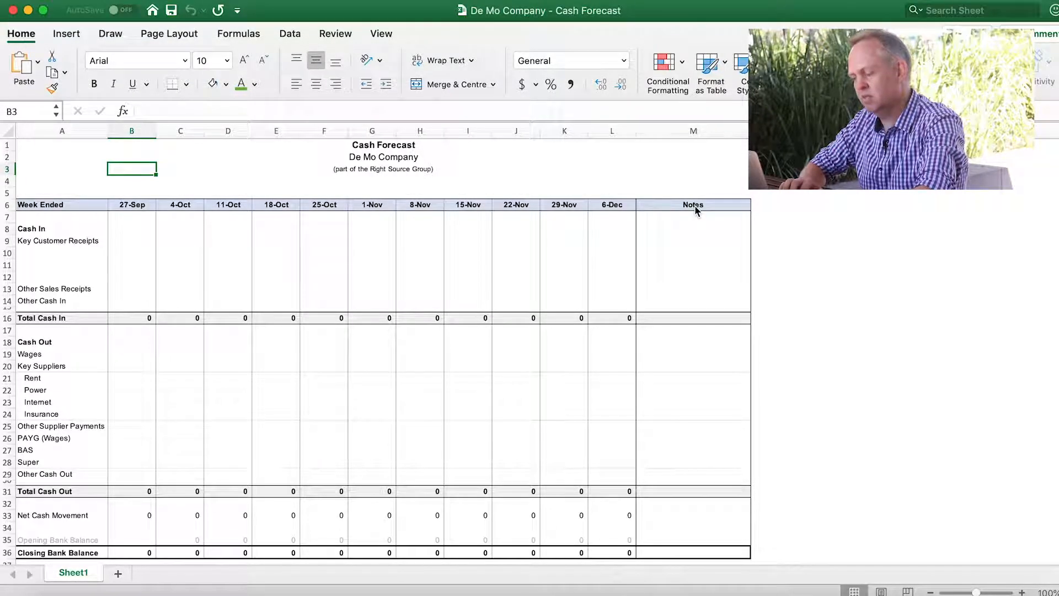
mouse_move(615, 246)
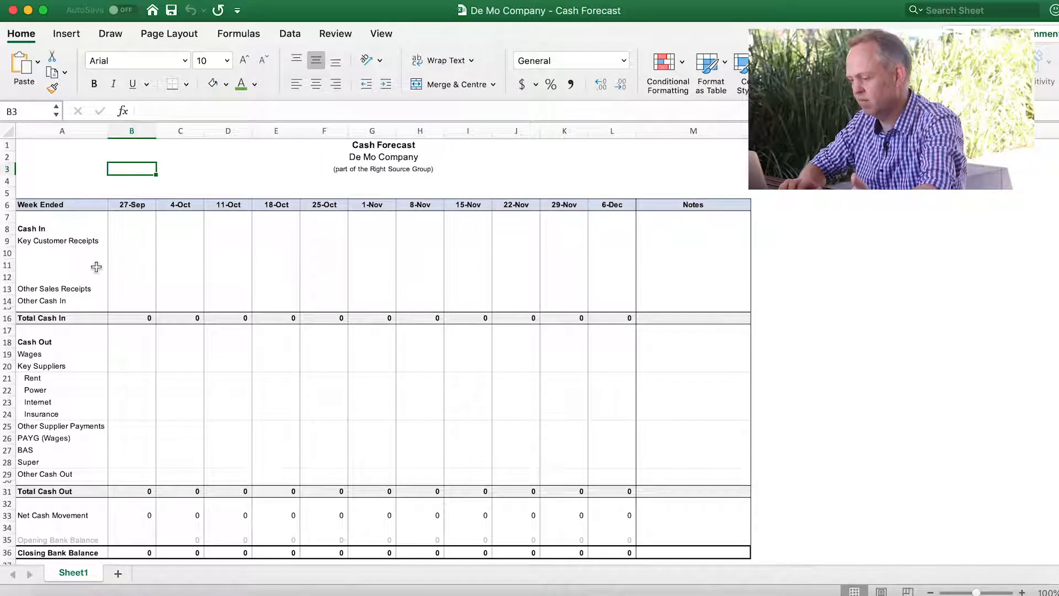
left_click(61, 253)
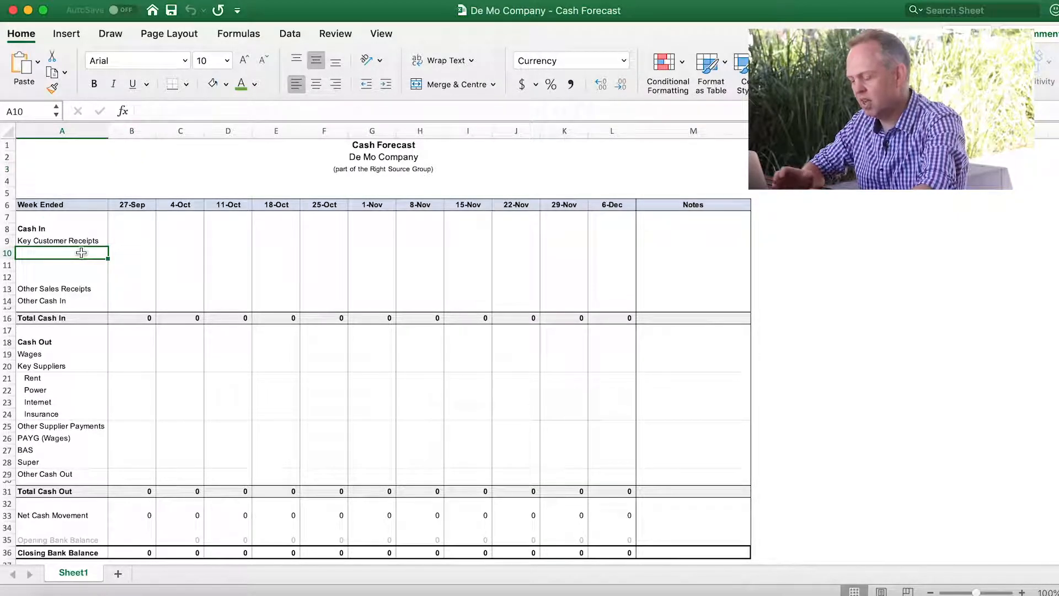
type("Lea")
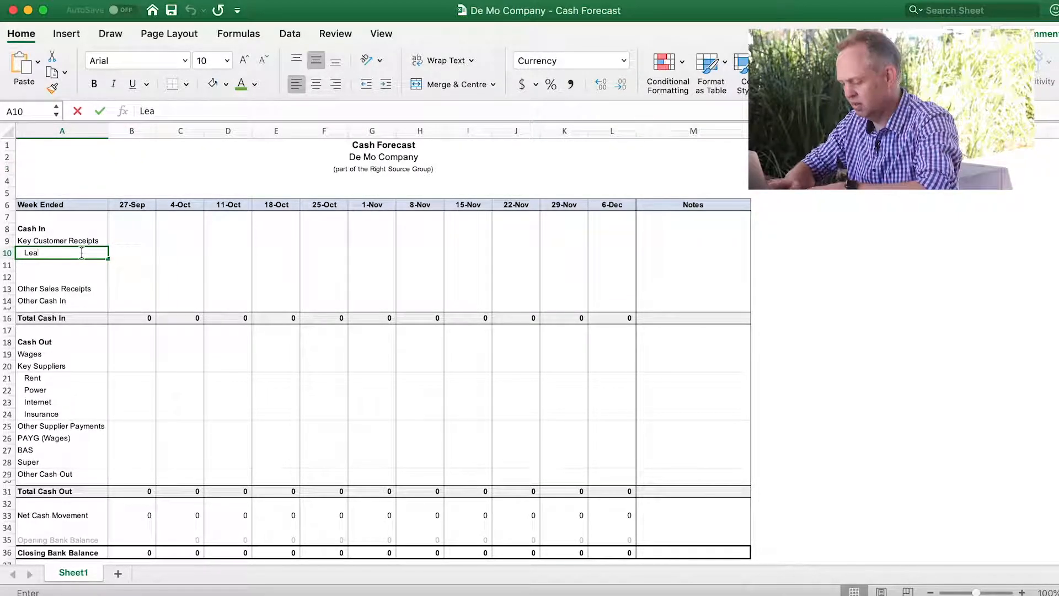
type("f Enterprise")
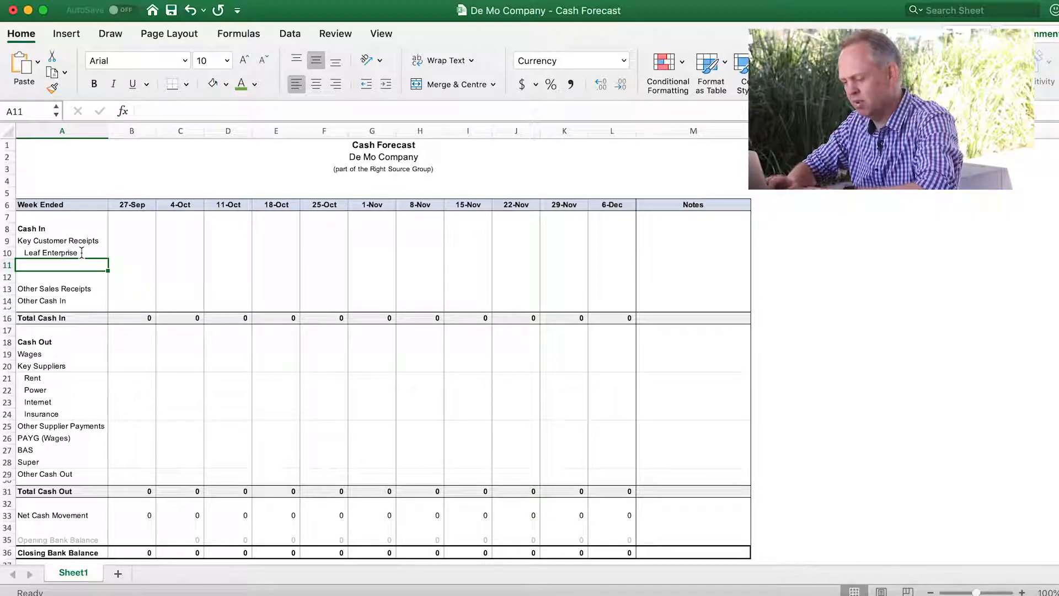
type("Fire")
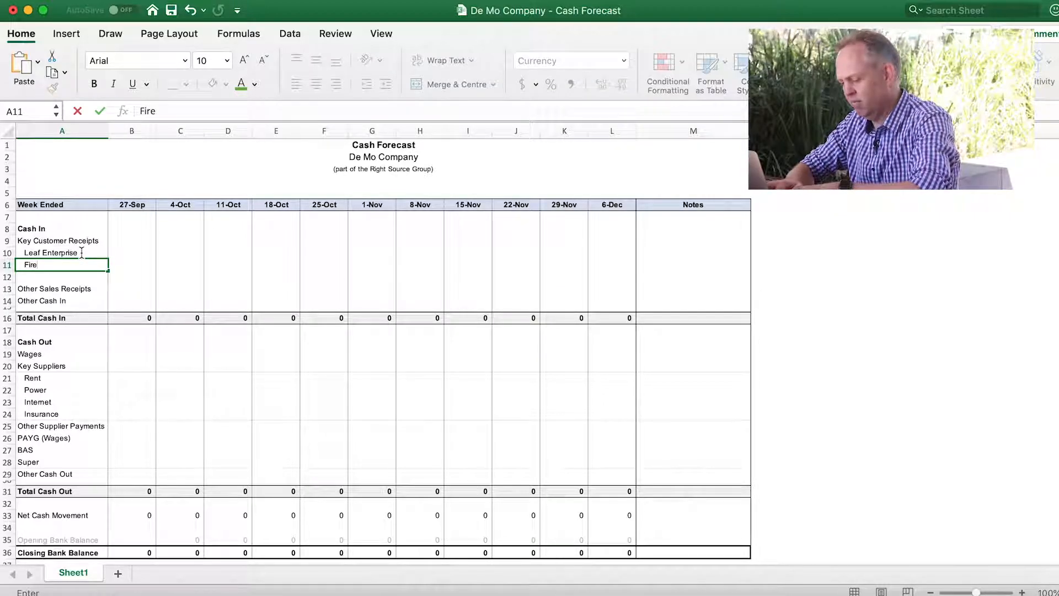
type("noone")
left_click(61, 276)
type("Heath plus")
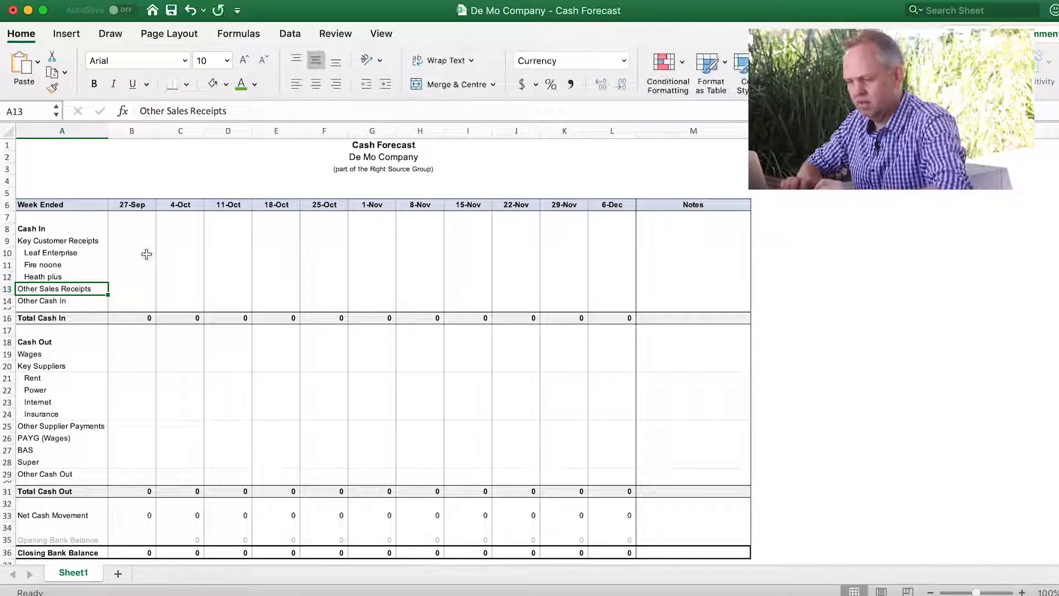
Enter Leaf Enterprise receipts of 50,000, 60,000 and 40,000 on 27-Sep, 25-Oct and 22-Nov
left_click(132, 253)
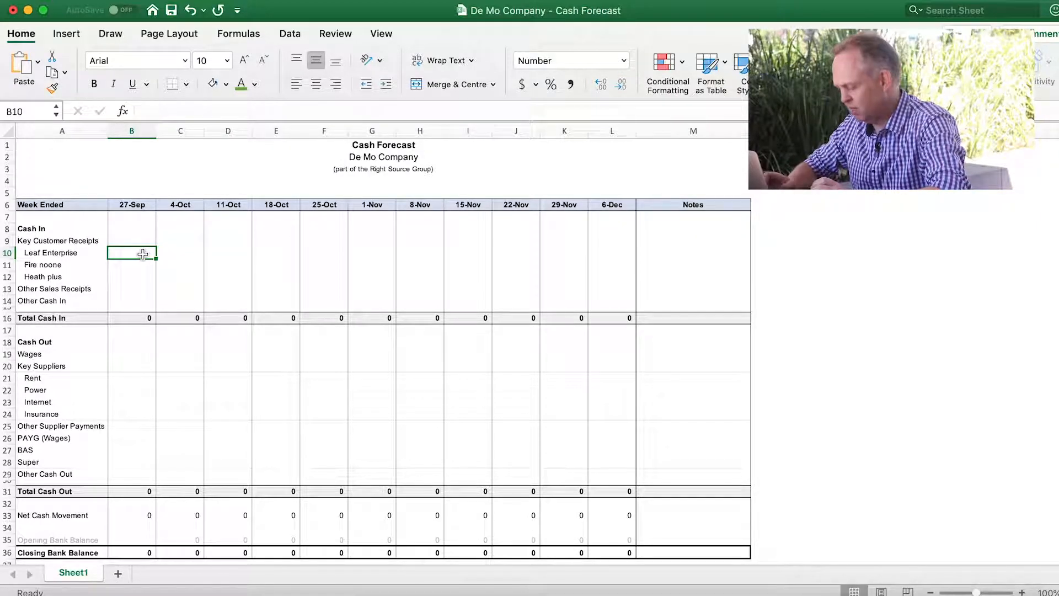
type("500000")
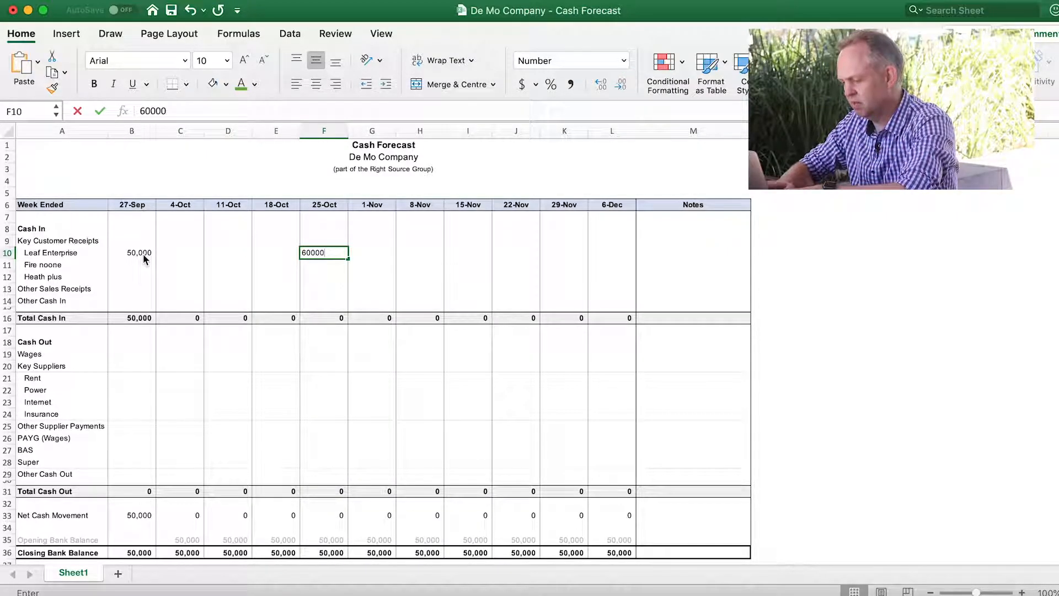
key("Return")
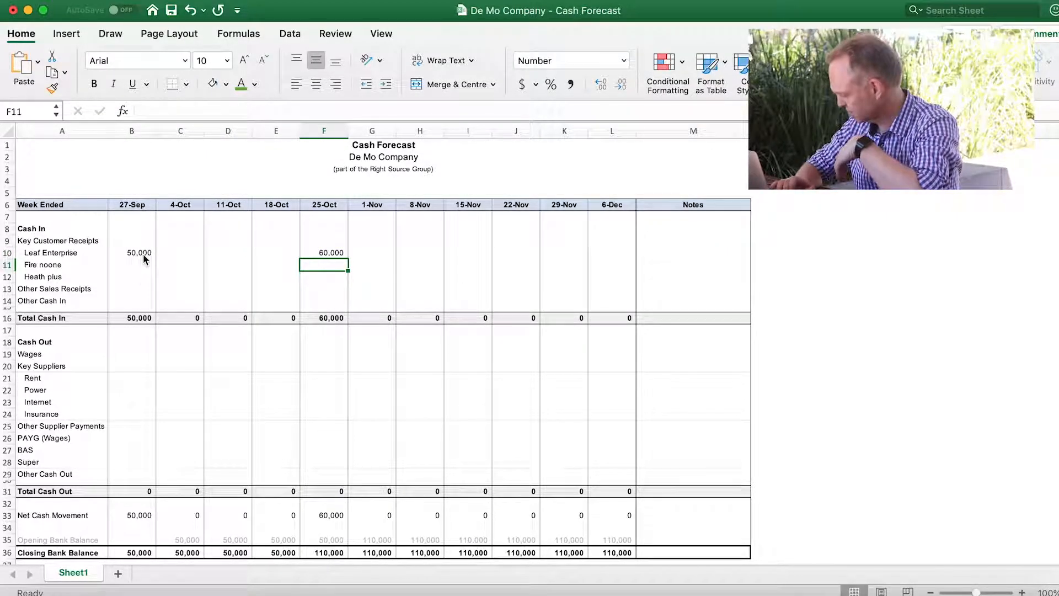
left_click(515, 253)
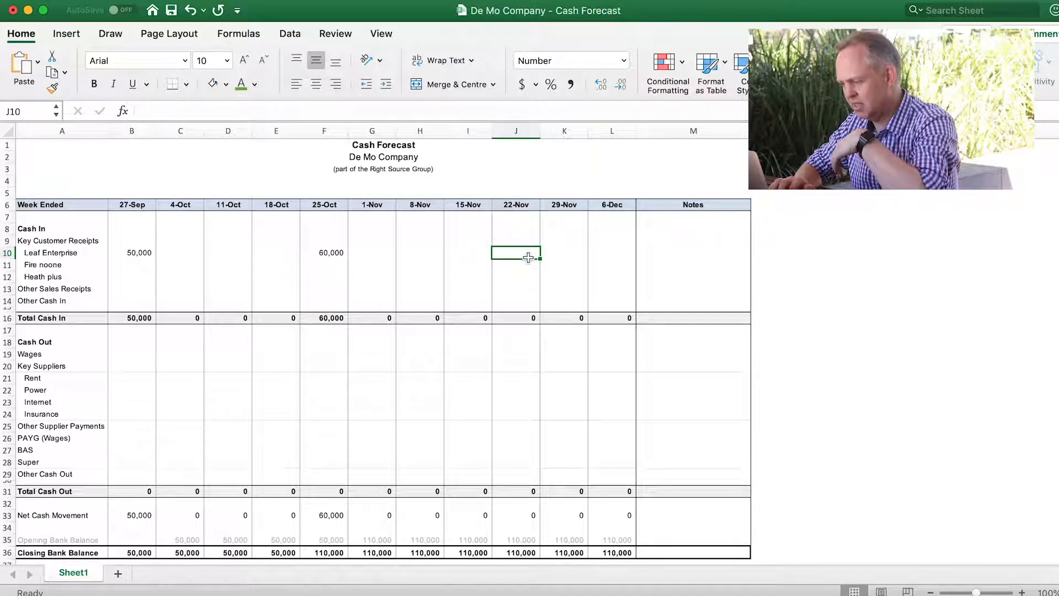
type("40000")
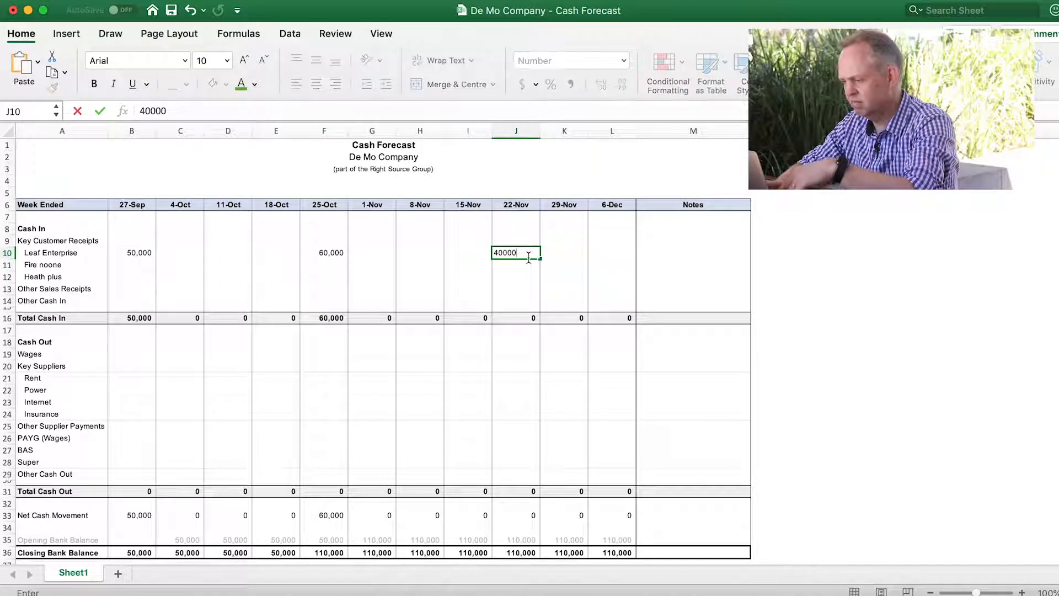
key("Return")
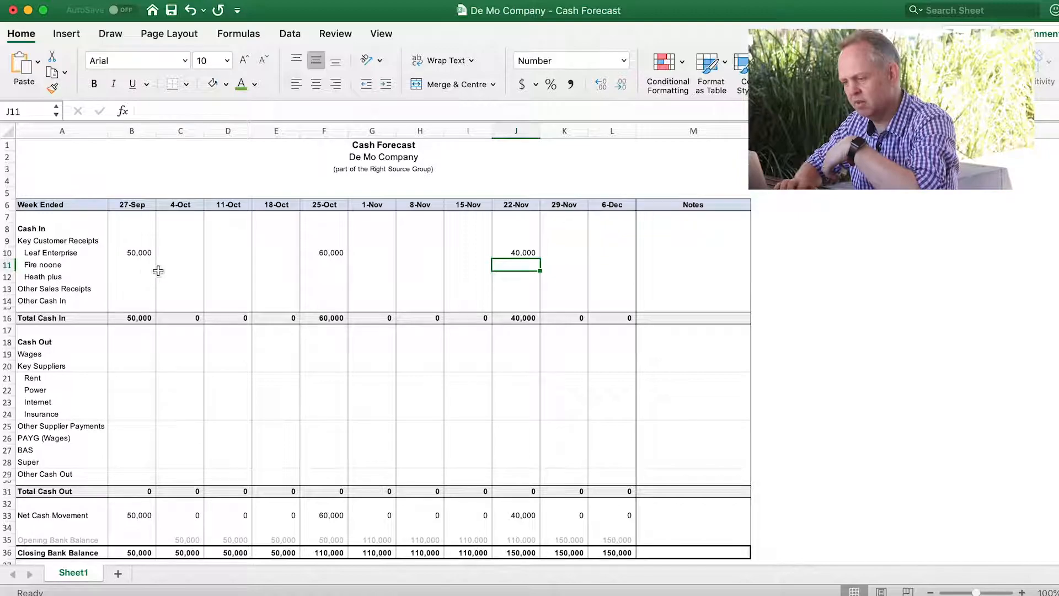
Enter Fire noone's 10,000 weekly receipts and Heath plus's 150,000 receipt on 15-Nov
left_click(132, 264)
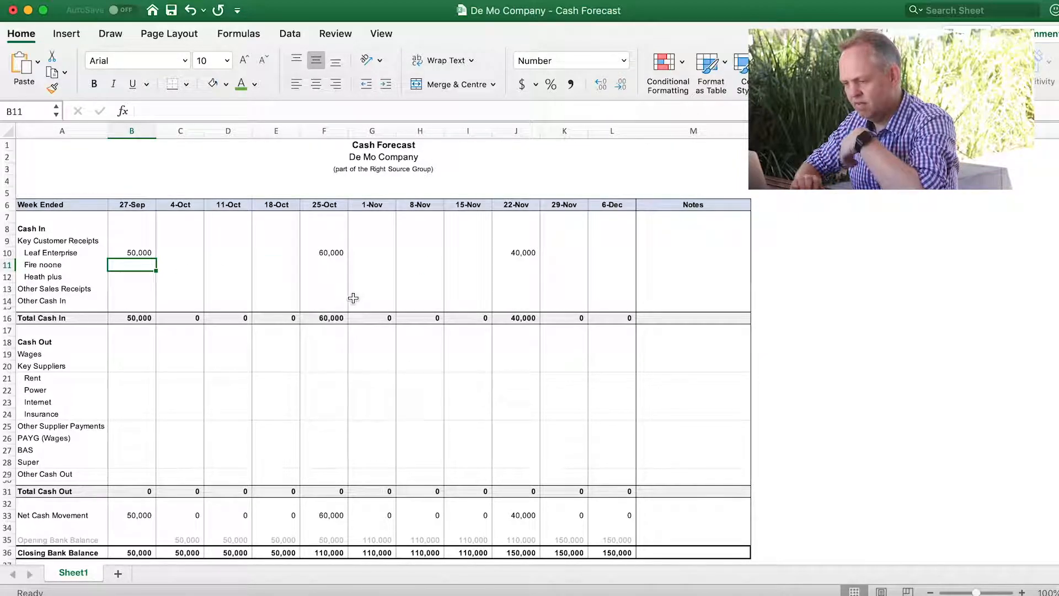
type("10")
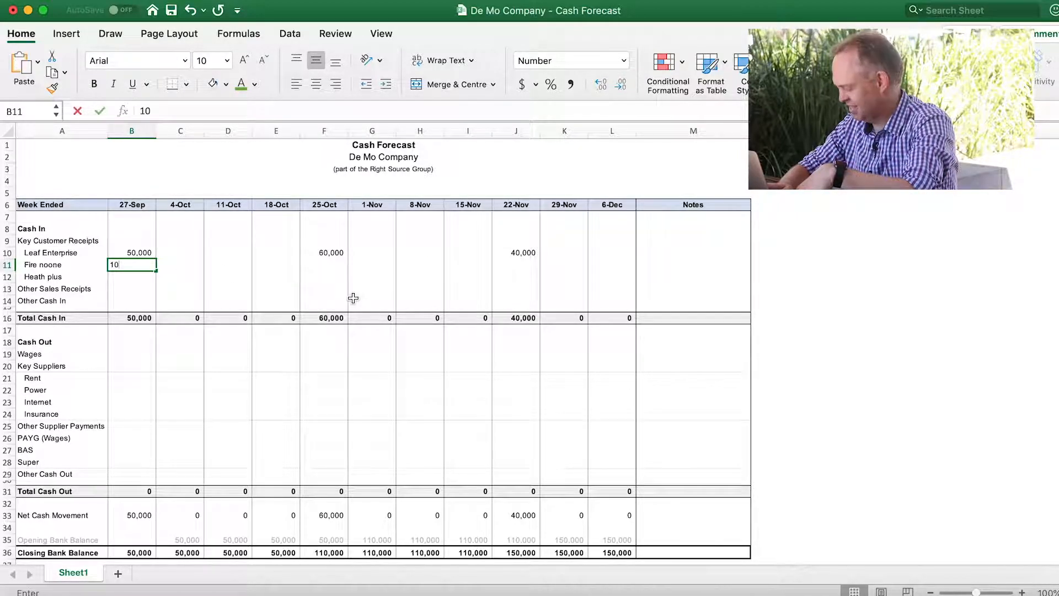
key("Return")
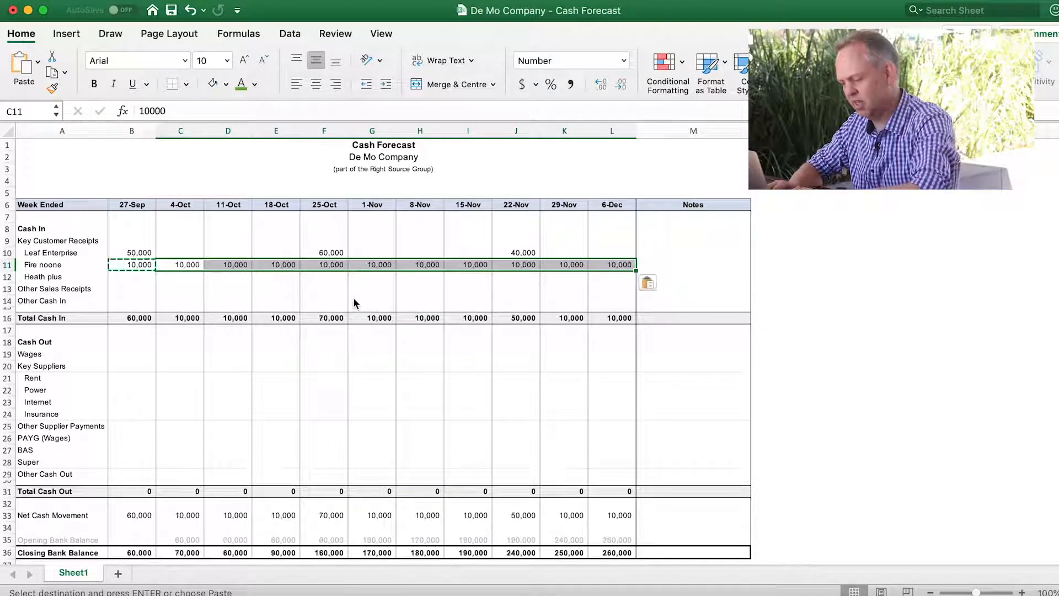
left_click(131, 276)
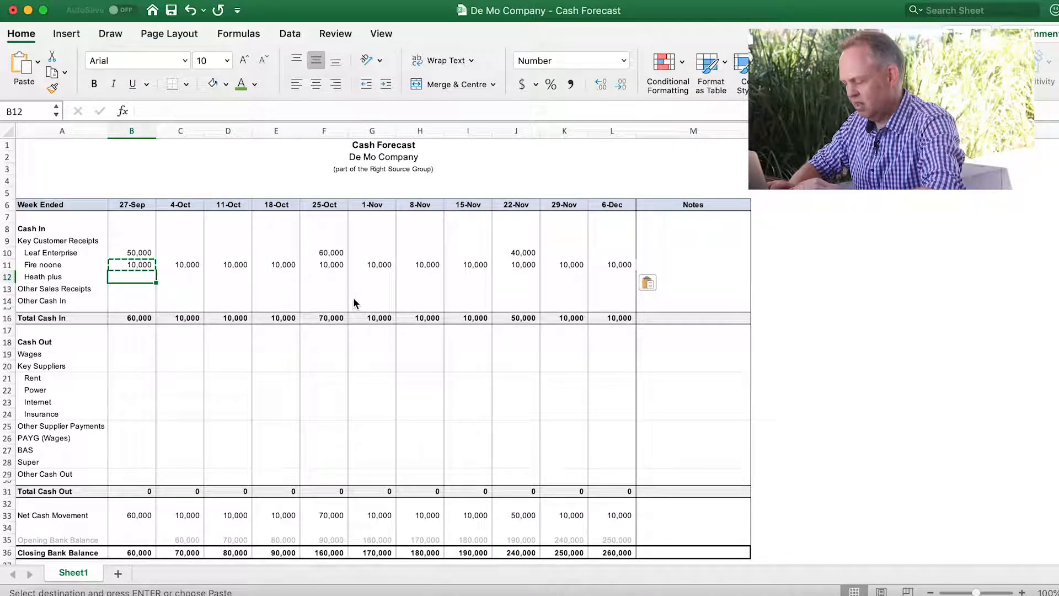
left_click(228, 277)
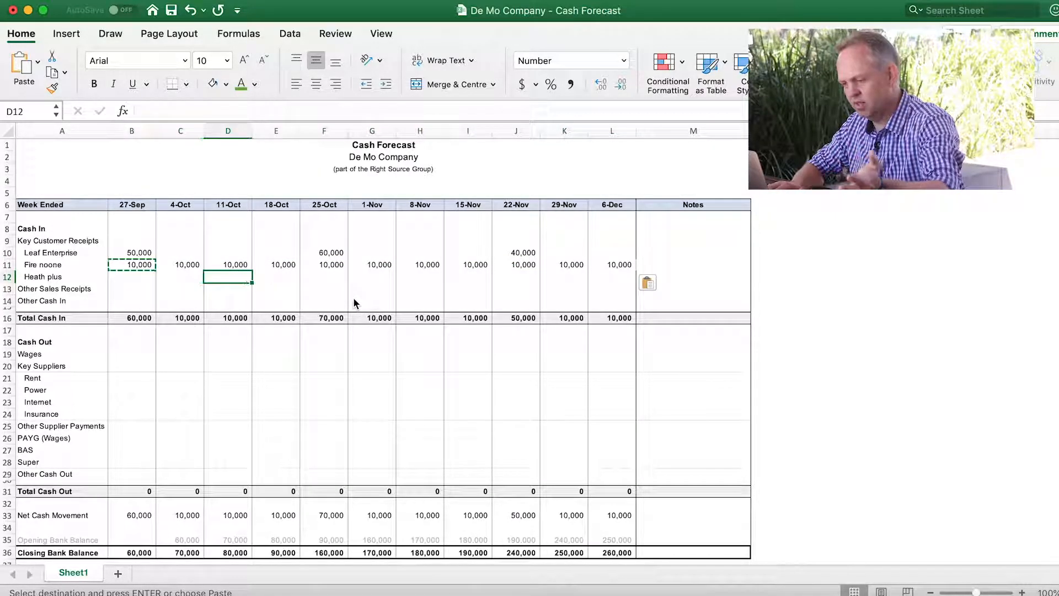
left_click(371, 275)
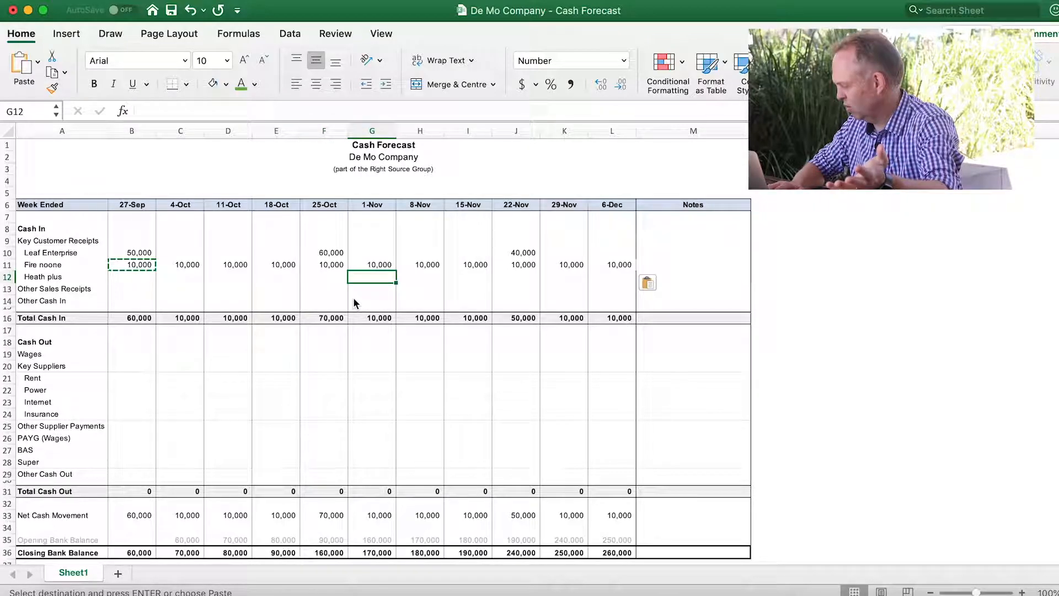
type("15")
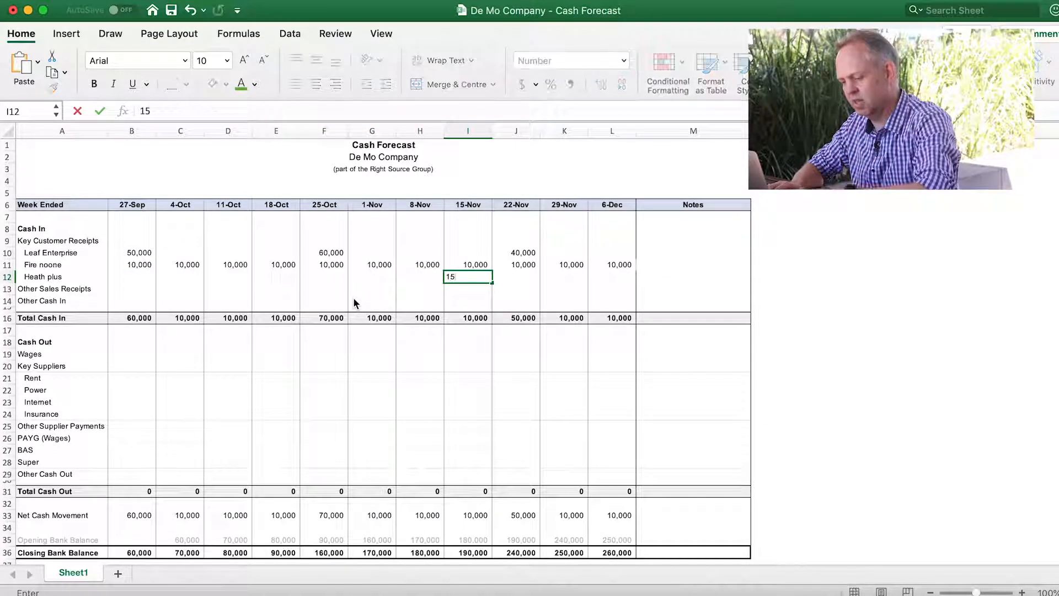
key("Return")
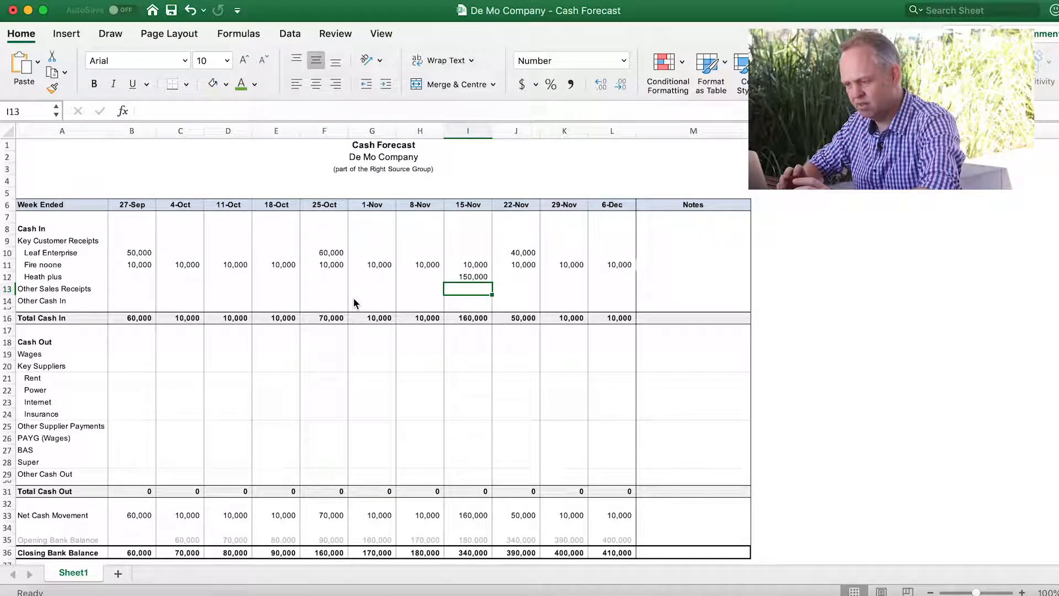
Fill Other Sales Receipts with 400 across B13:L13
left_click(132, 288)
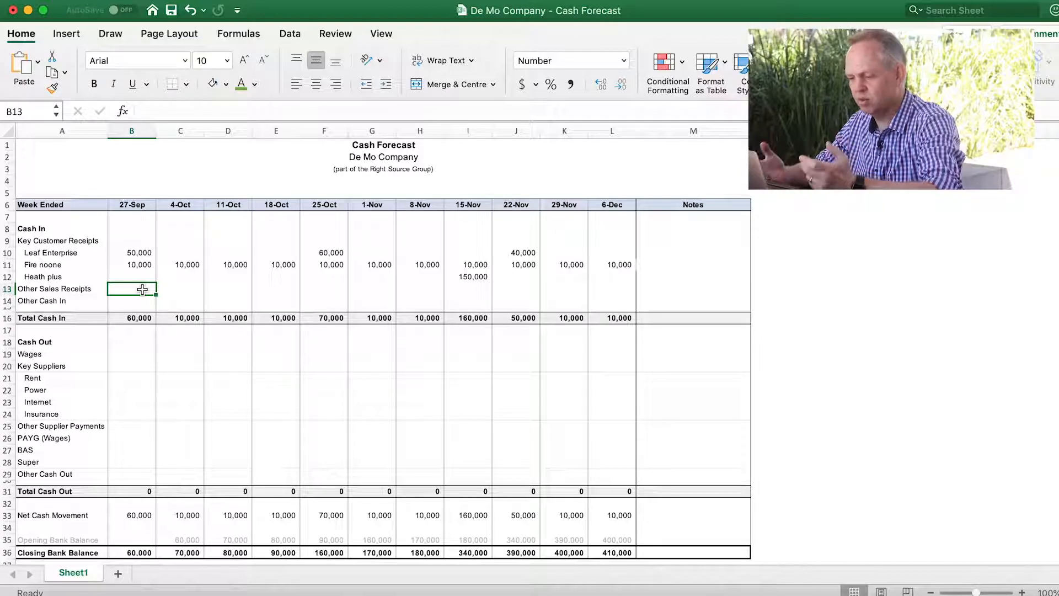
type("4")
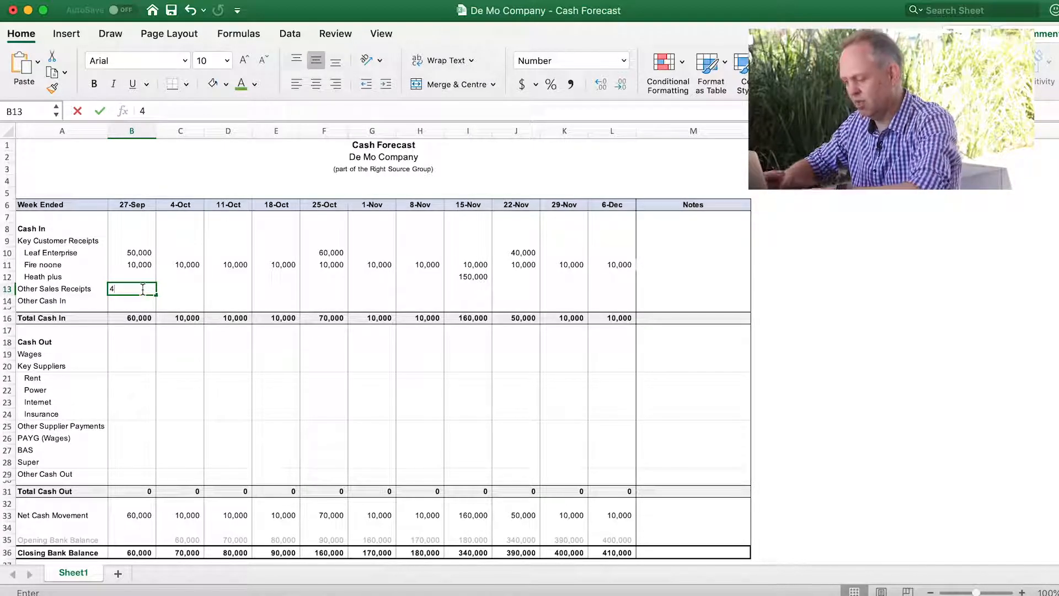
type("00")
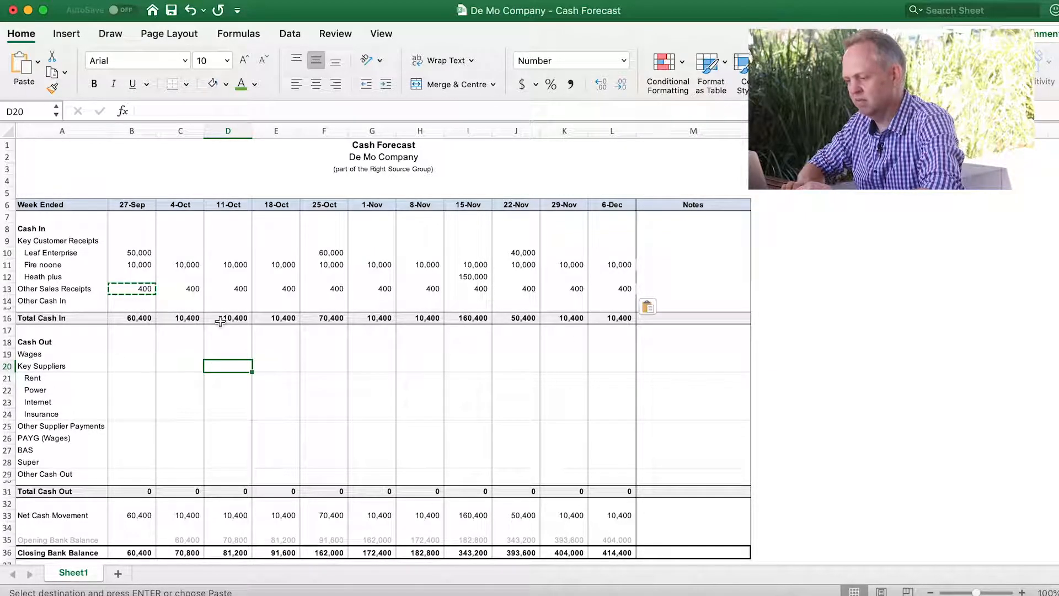
mouse_move(416, 405)
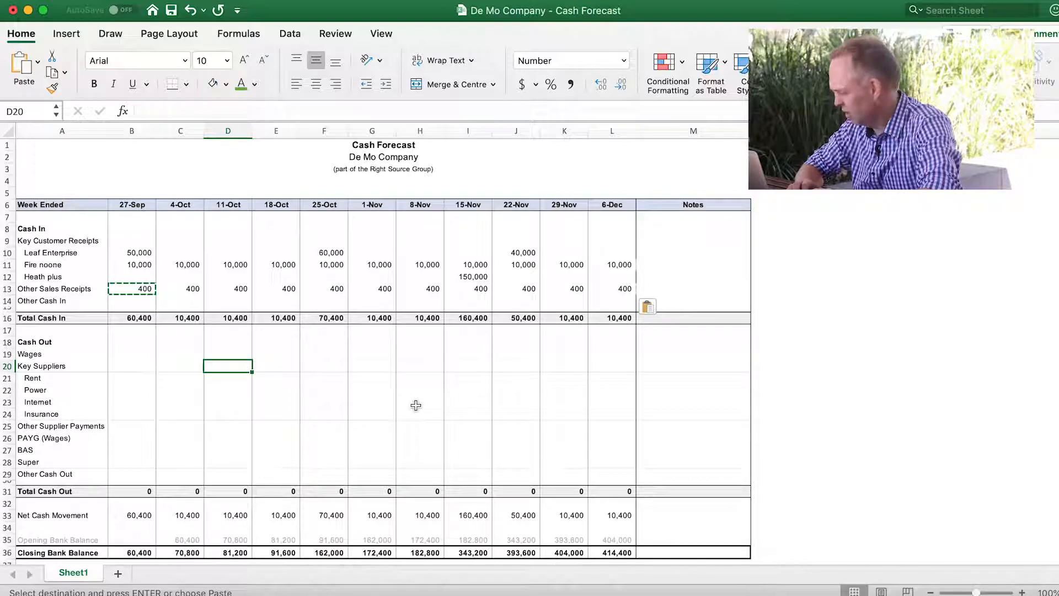
Enter 25,000 weekly wages across B19:L19 and 4,000 rent in B21 and F21
left_click(61, 354)
type("2")
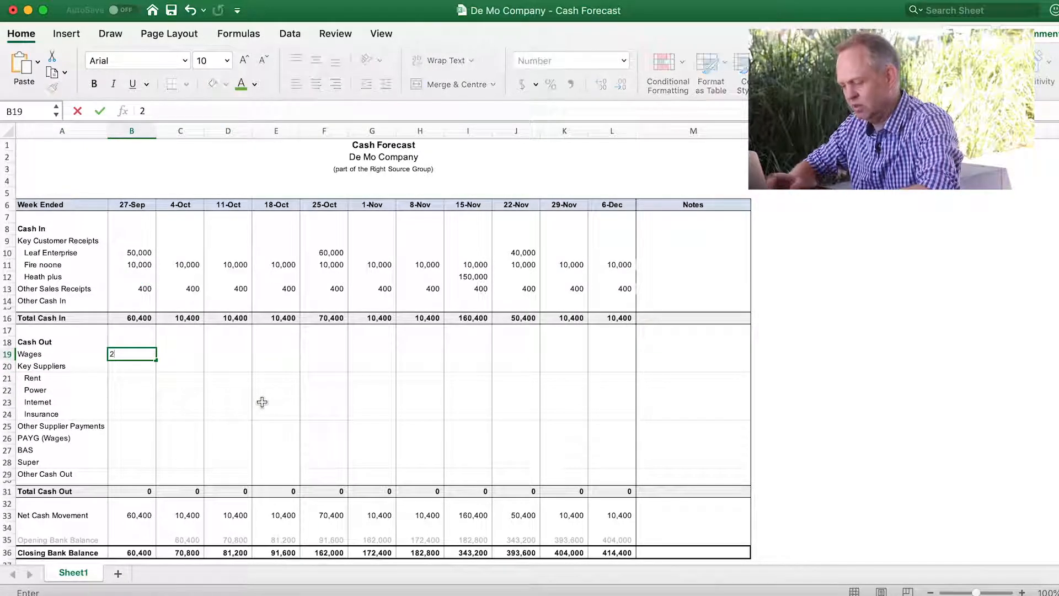
type("500")
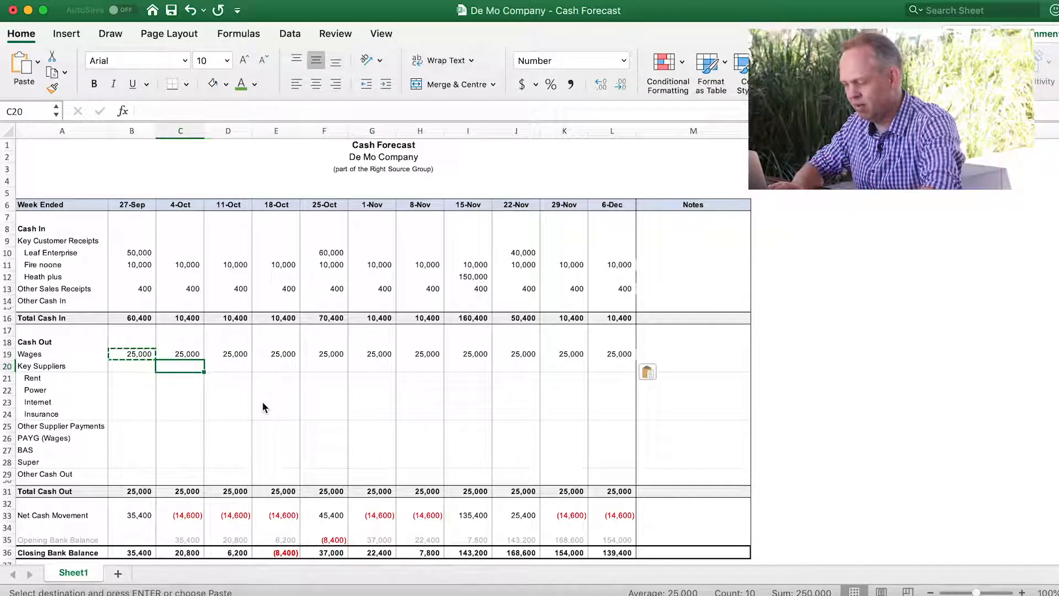
left_click(131, 377)
type("4,000")
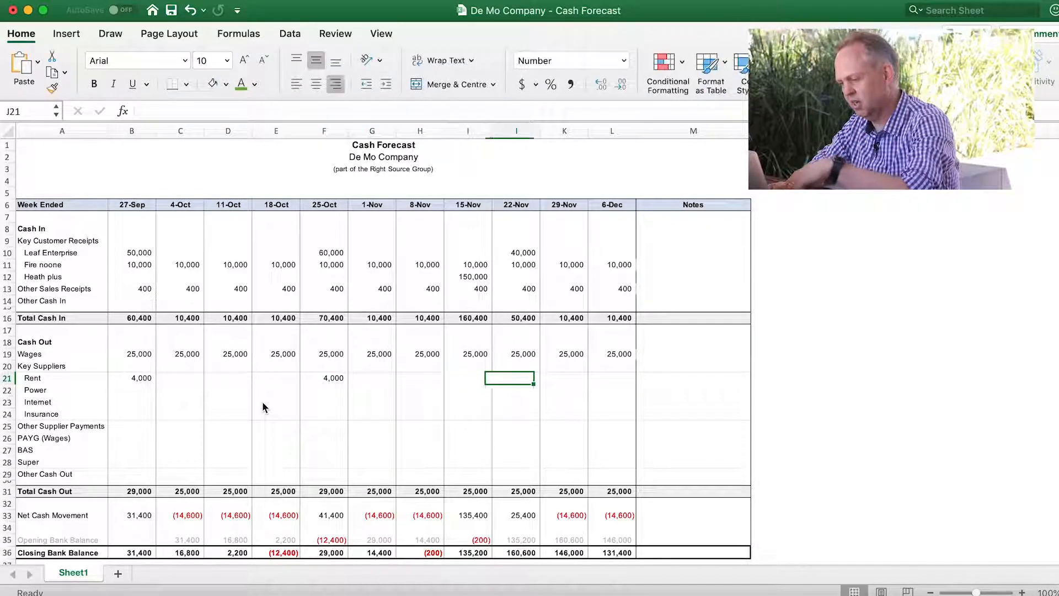
Enter rent 4,000 on 22-Nov, power 2,000 on 8-Nov, and internet 500 in three weeks
type("40")
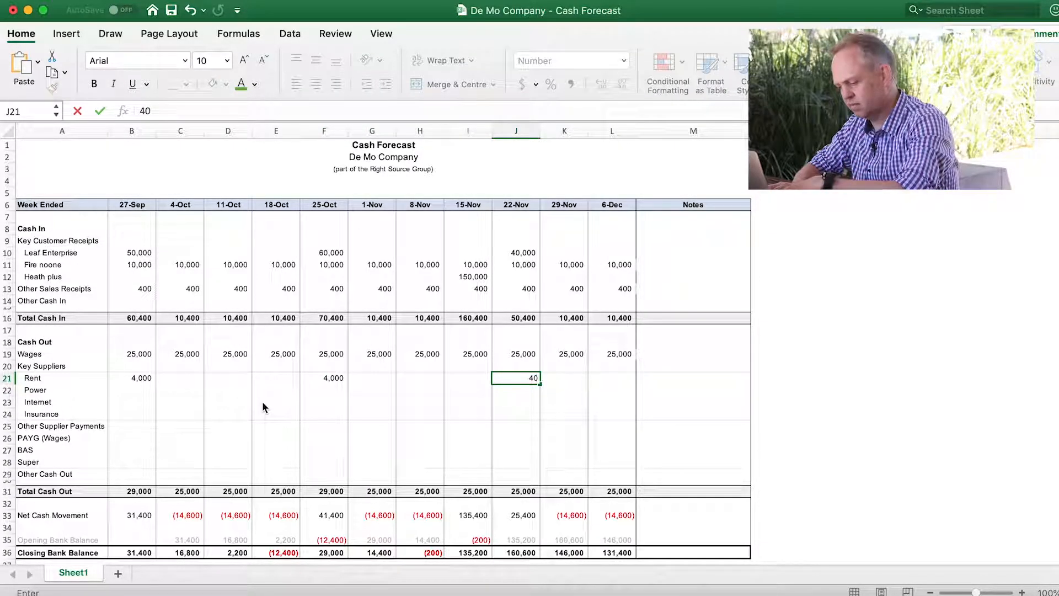
key("Return")
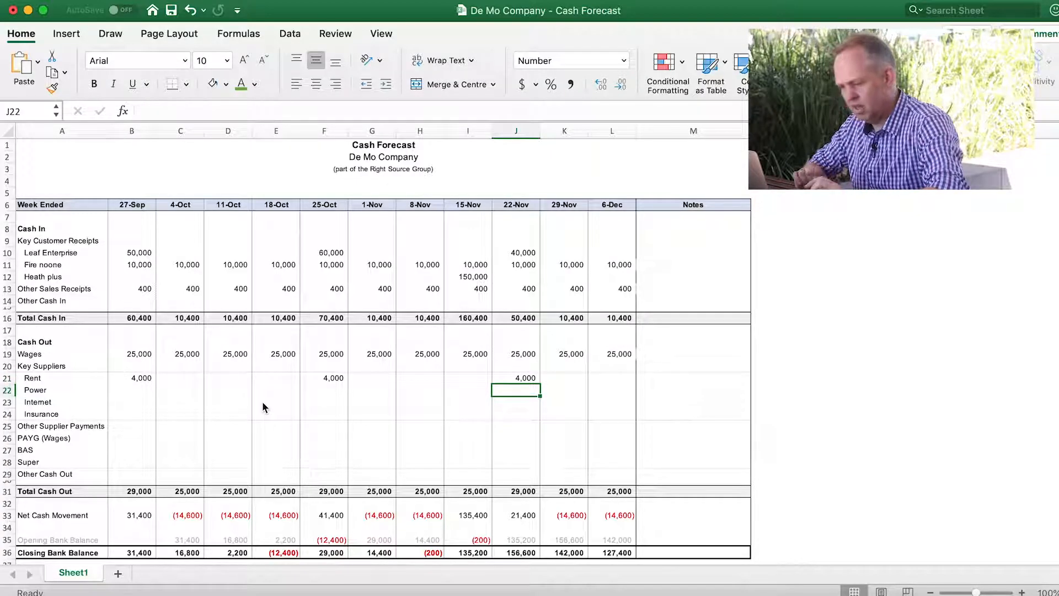
left_click(419, 390)
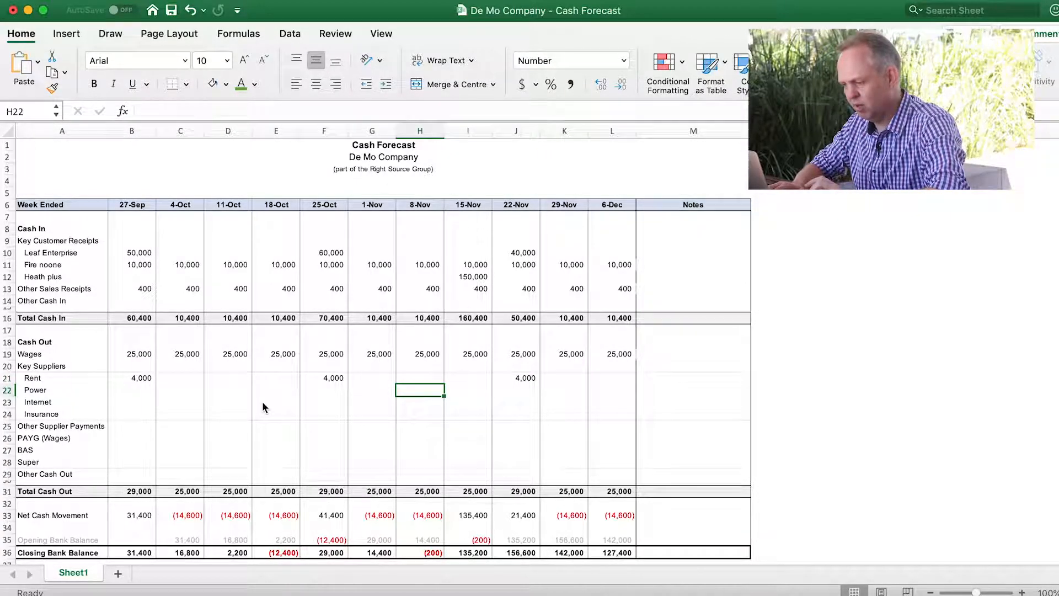
type("2000")
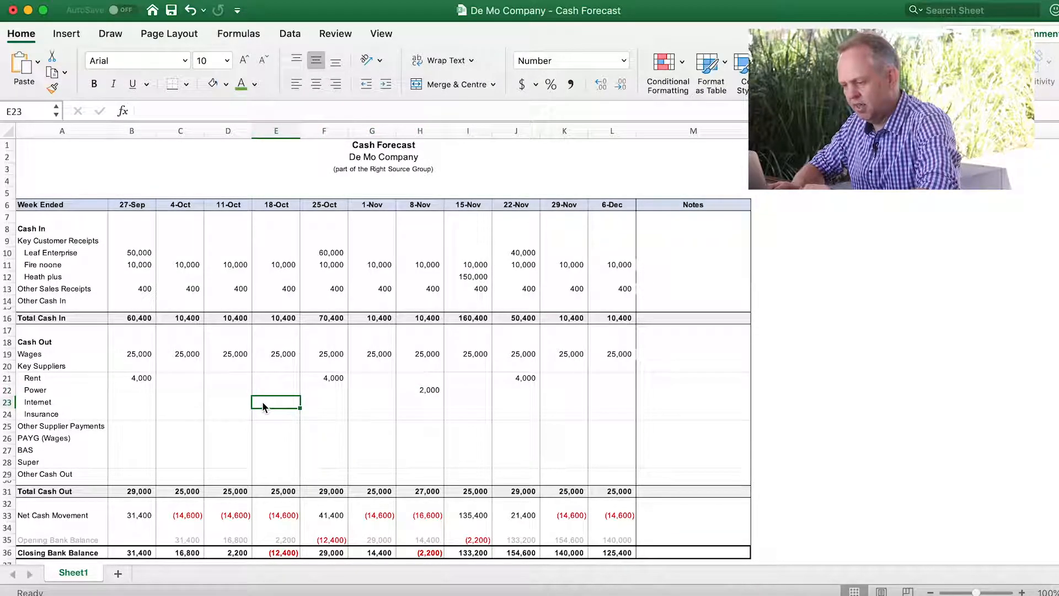
left_click(132, 402)
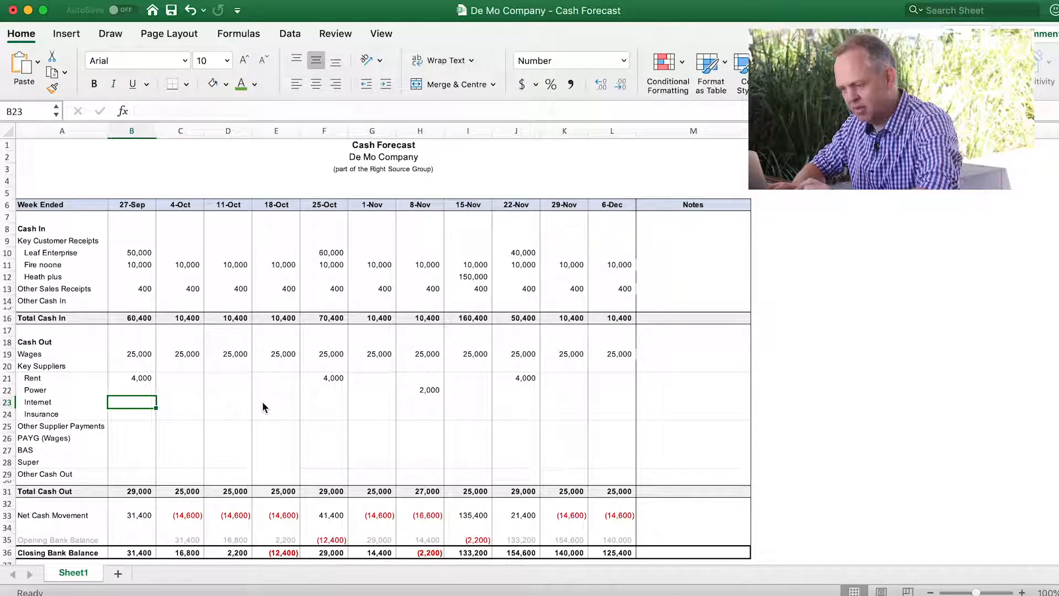
type("500")
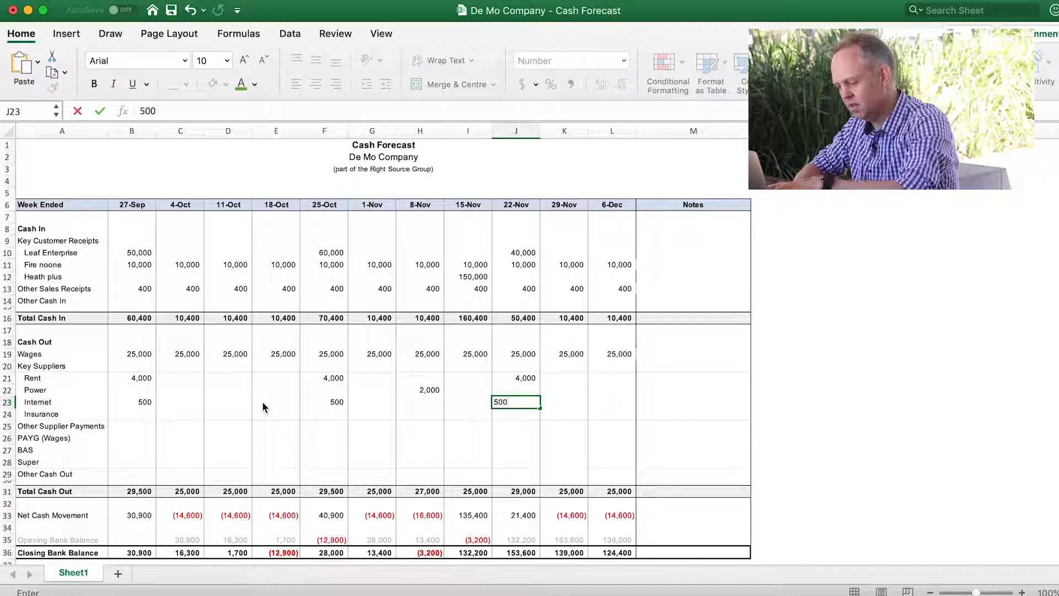
key("Return")
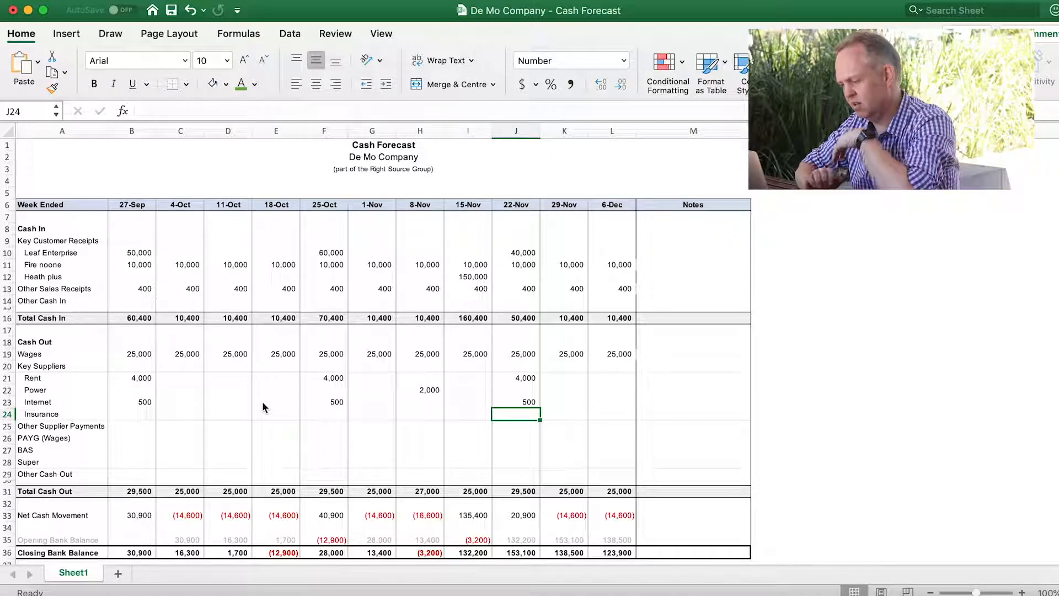
left_click(131, 414)
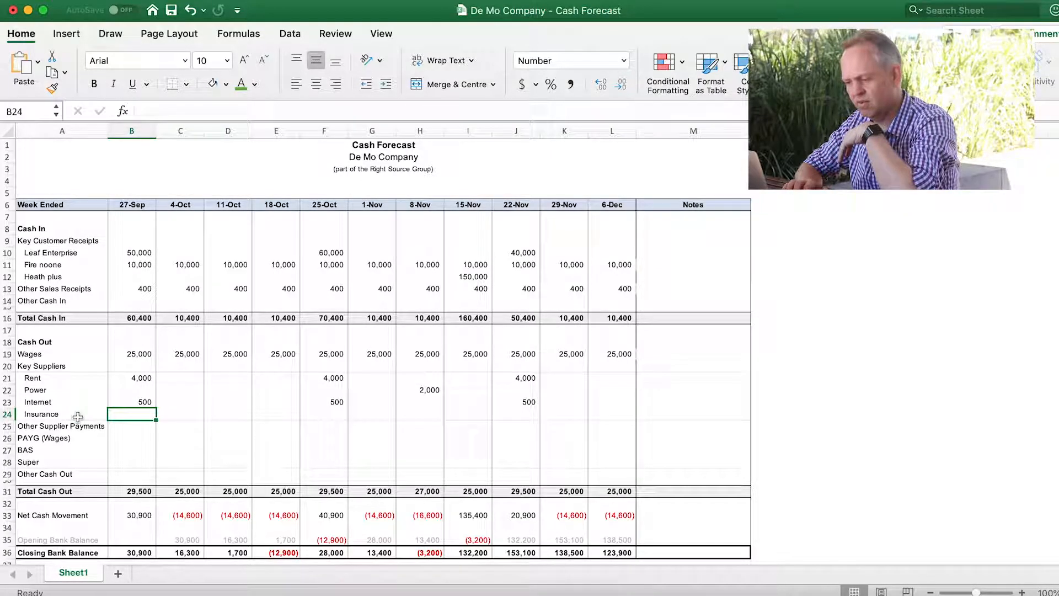
left_click(61, 413)
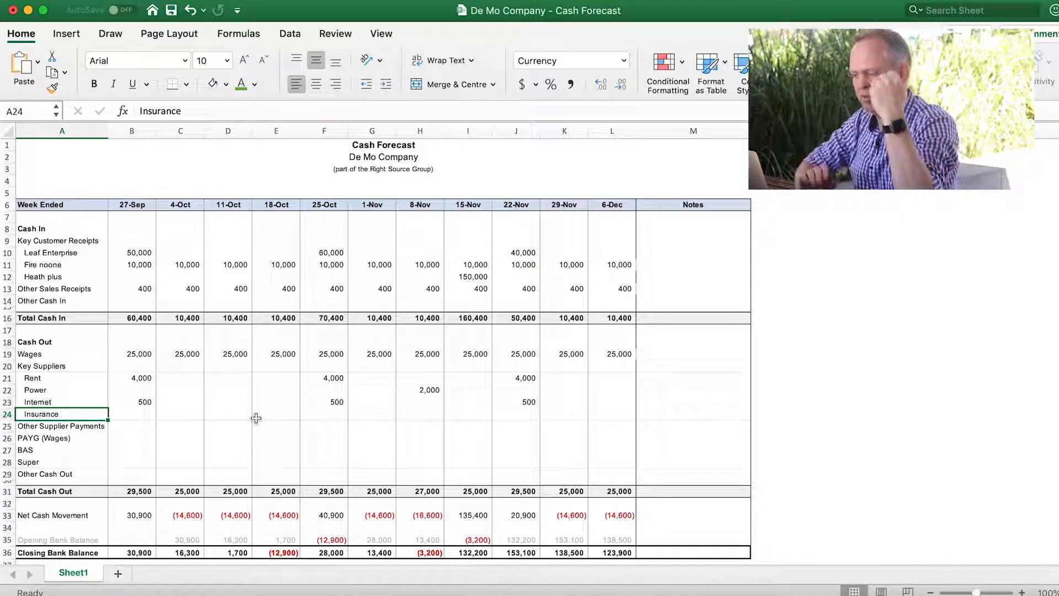
mouse_move(75, 402)
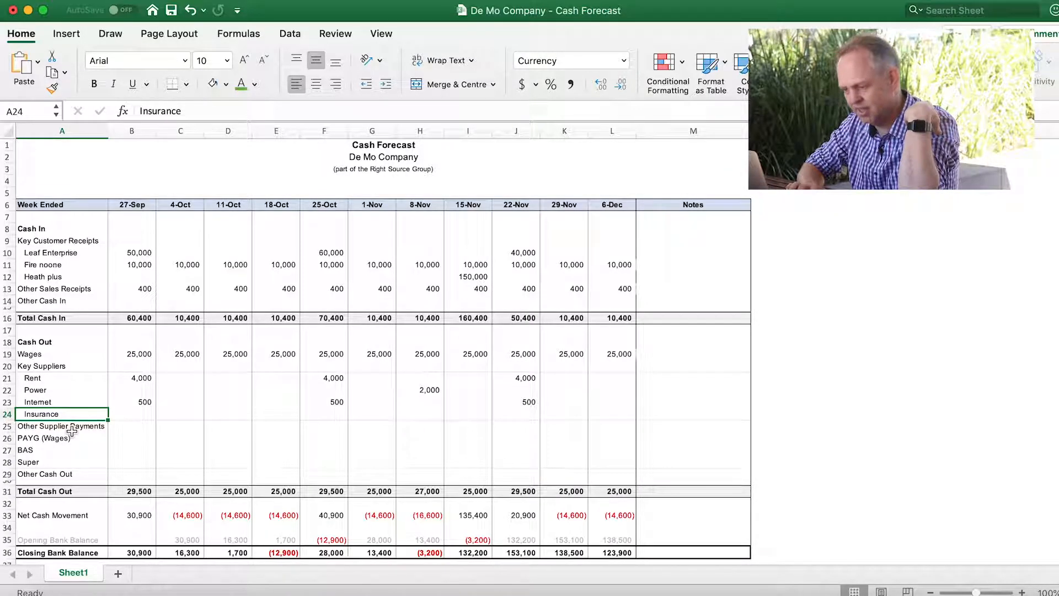
left_click(132, 427)
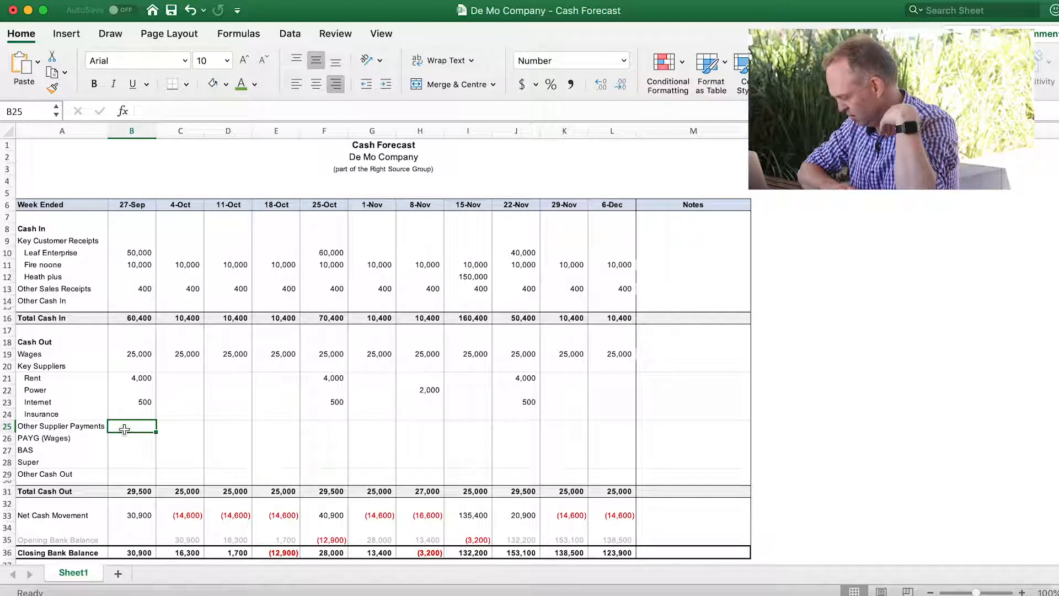
Enter 5,000 Other Supplier Payments in C25, E25, G25, I25 and K25
left_click(181, 425)
type("5,000")
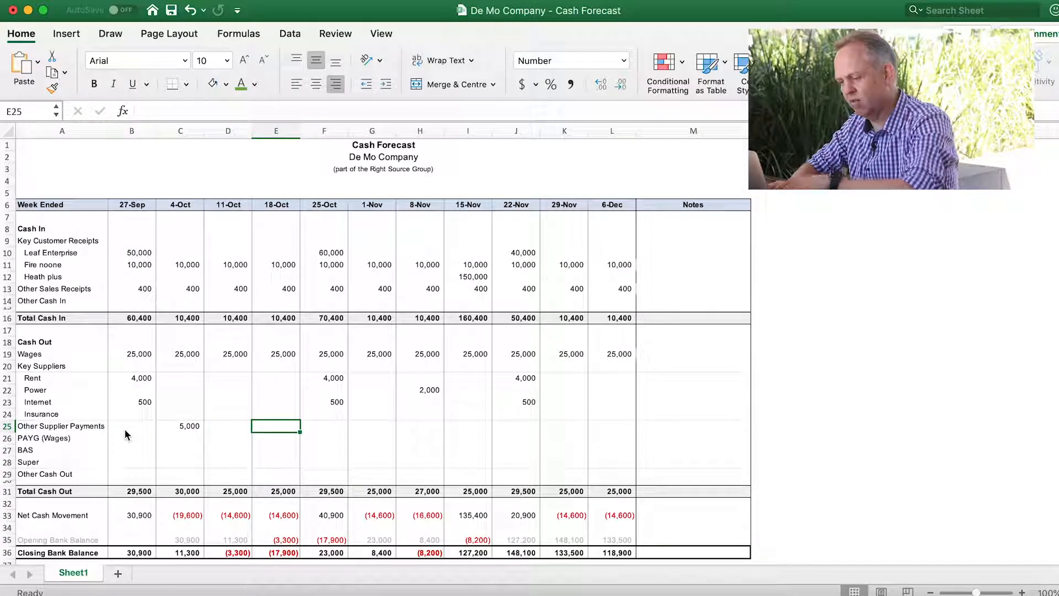
type("50")
left_click(467, 425)
type("5")
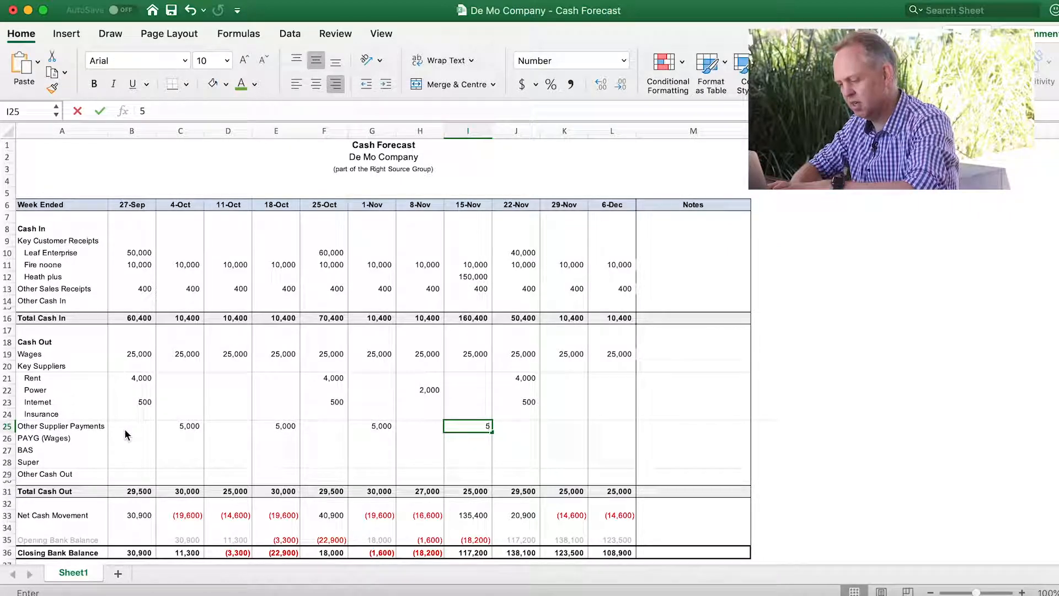
key("Return")
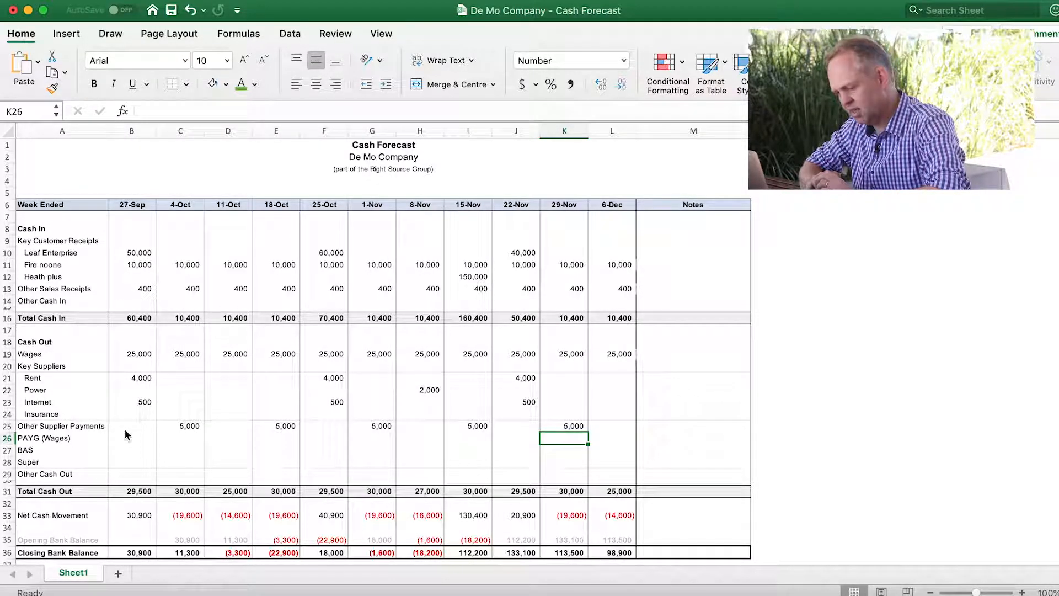
left_click(227, 437)
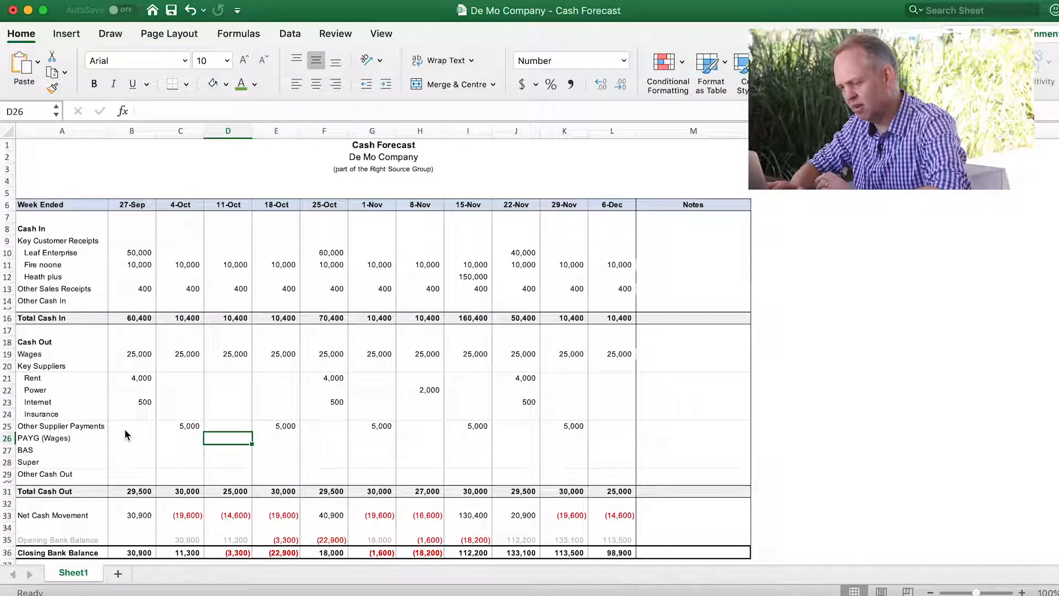
left_click(61, 438)
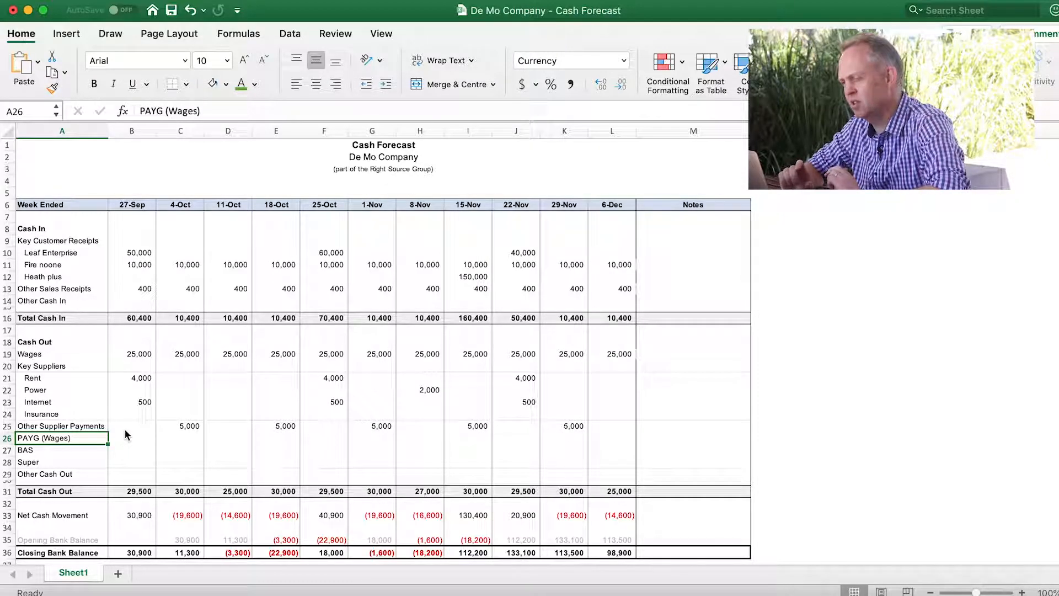
left_click(63, 353)
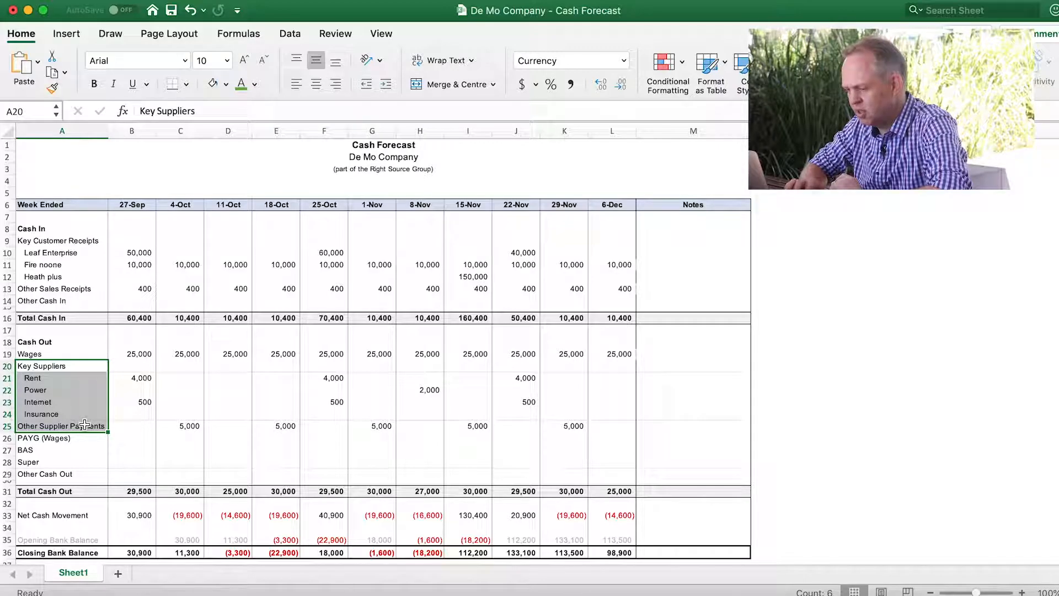
left_click(44, 437)
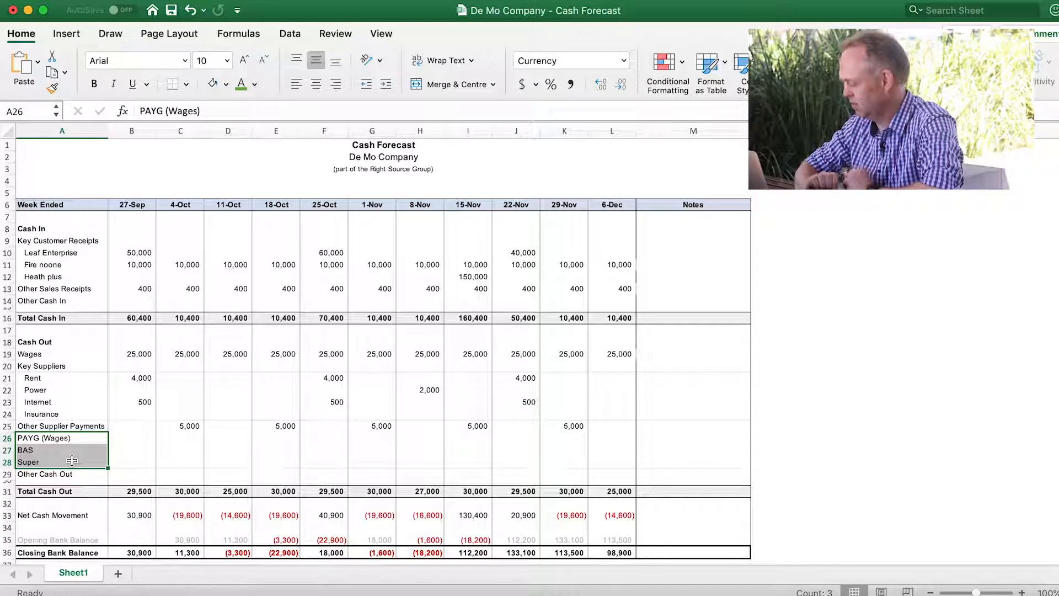
mouse_move(144, 440)
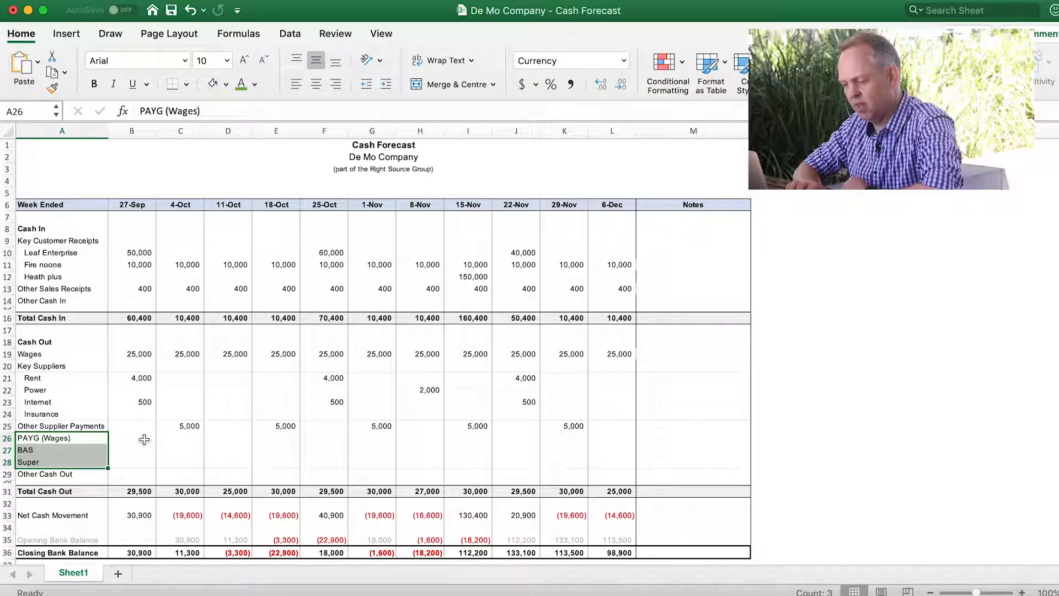
left_click(132, 438)
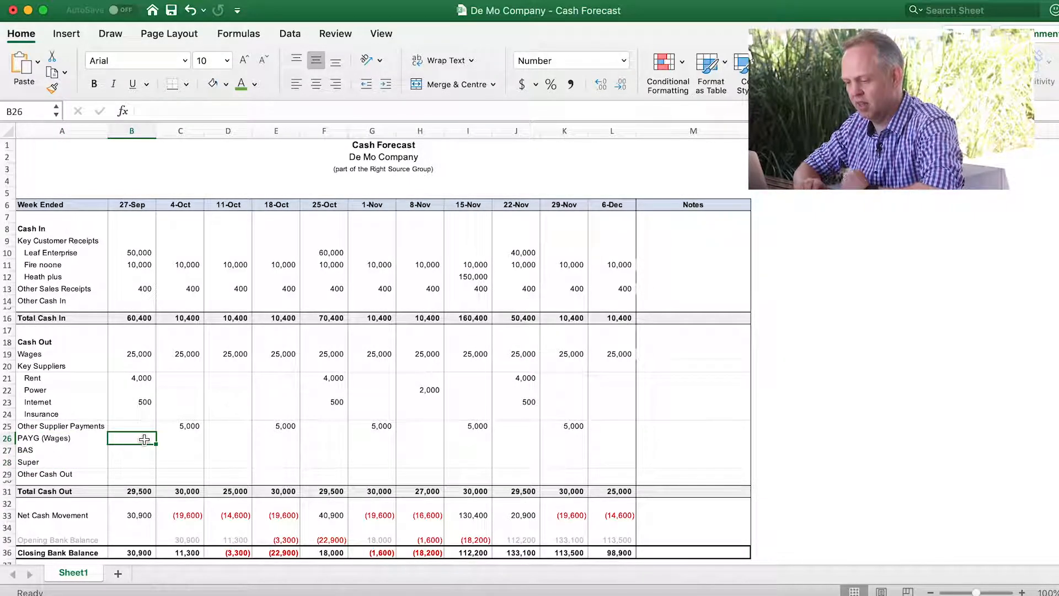
Enter PAYG 20,000 in B26, F26 and J26, and BAS 50,000 in J27
type("20000")
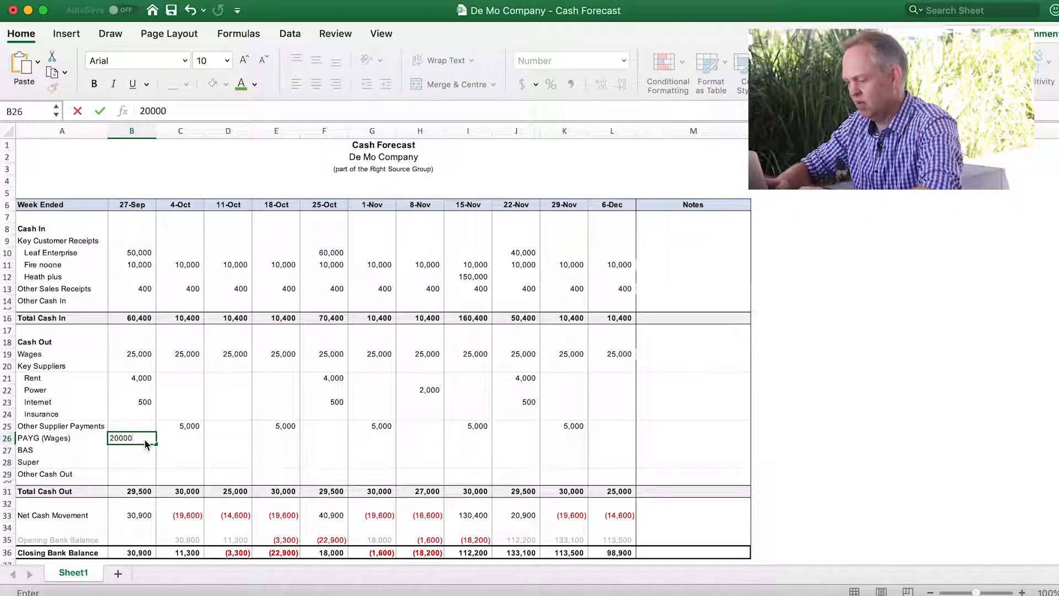
key("Return")
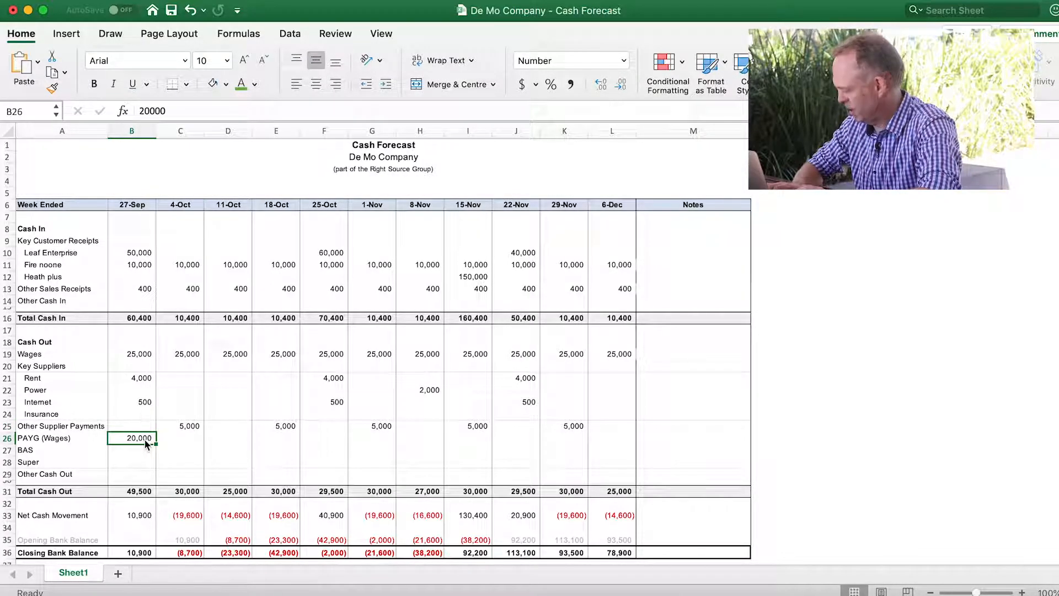
left_click(323, 439)
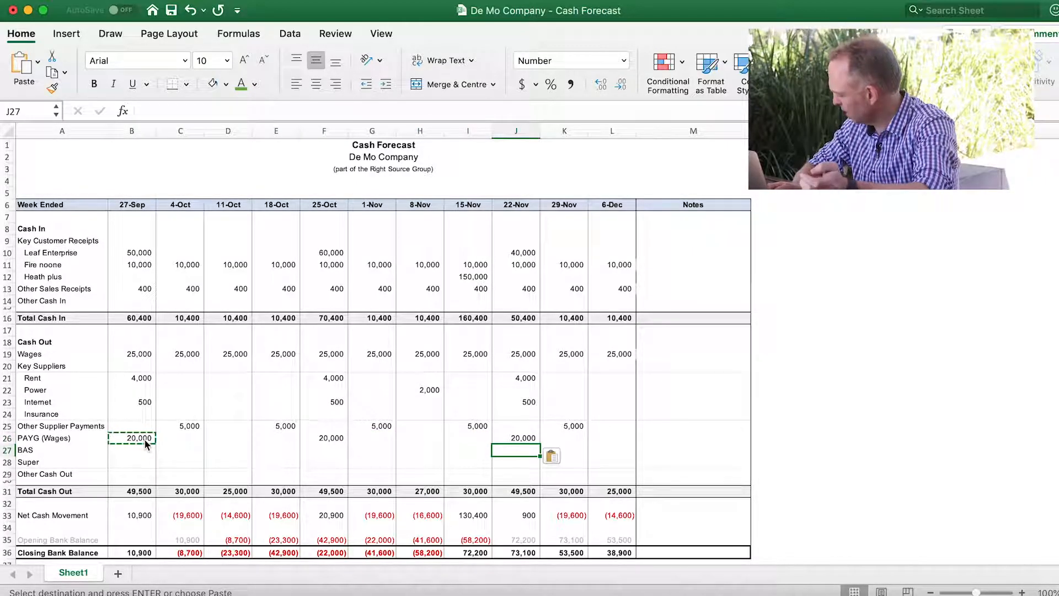
type("50000")
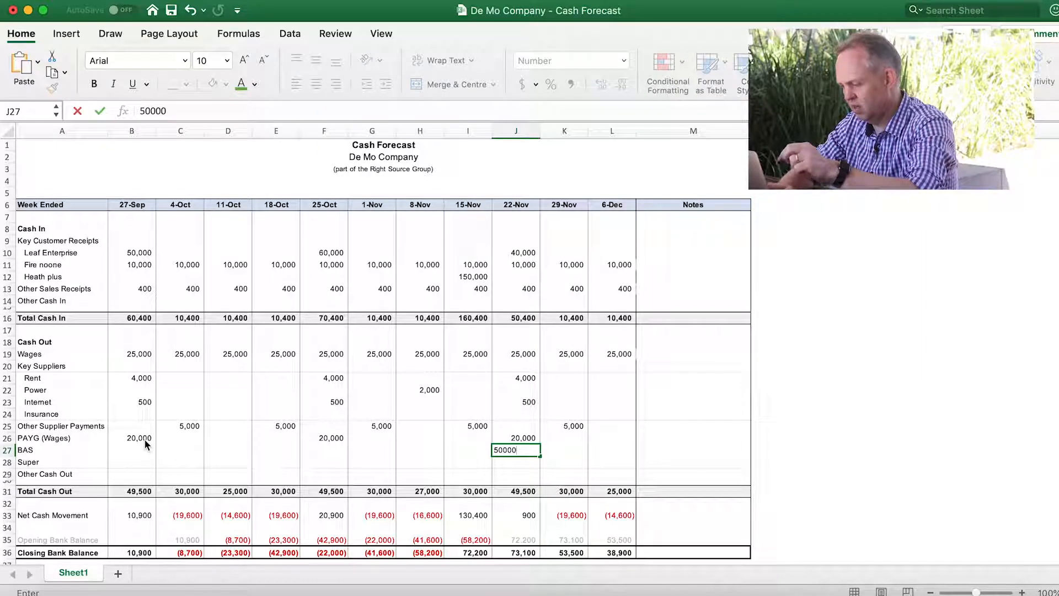
key("Return")
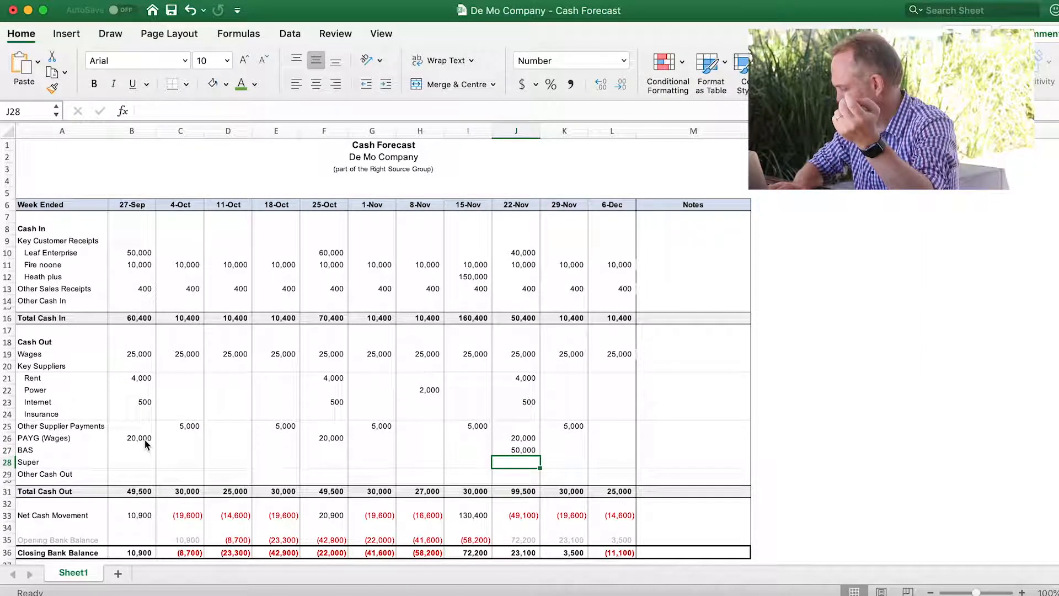
Enter Super 12,000 on 11-Oct, 8-Nov and 6-Dec, and start the 200,000 opening balance
left_click(276, 462)
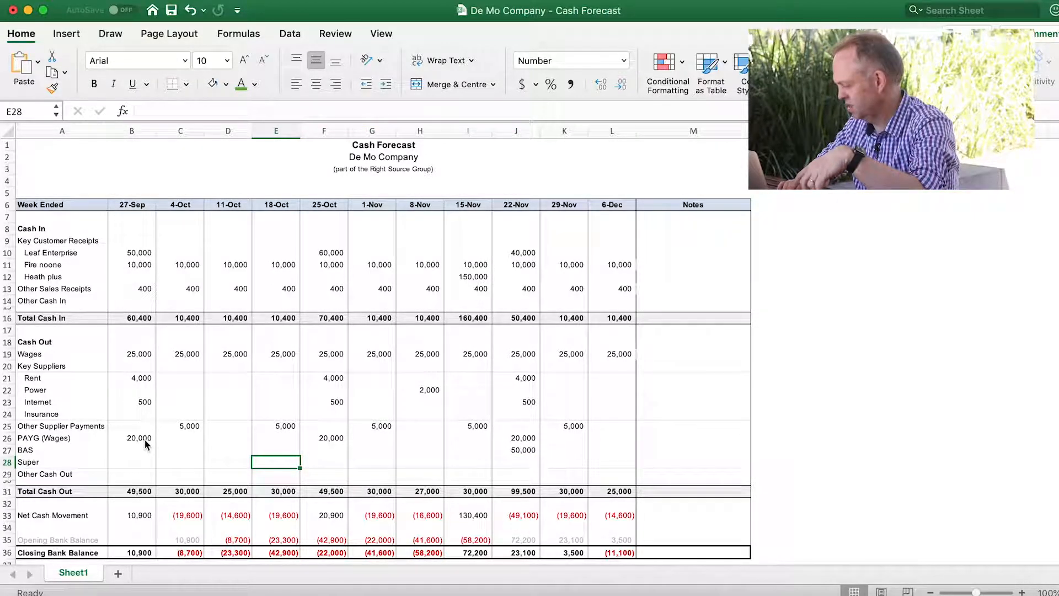
type("1200")
left_click(420, 462)
type("12,000")
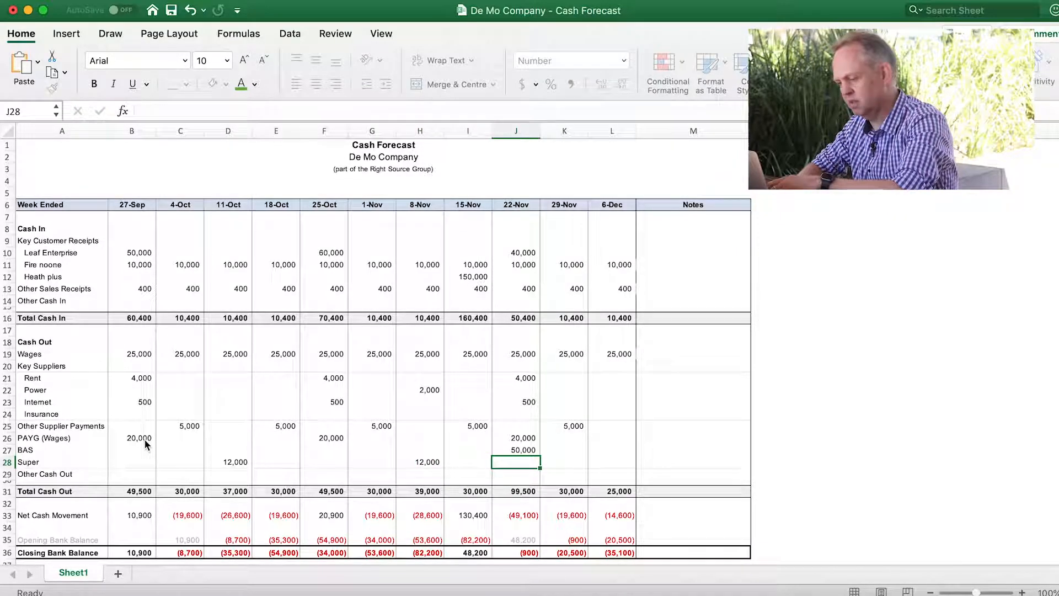
left_click(564, 462)
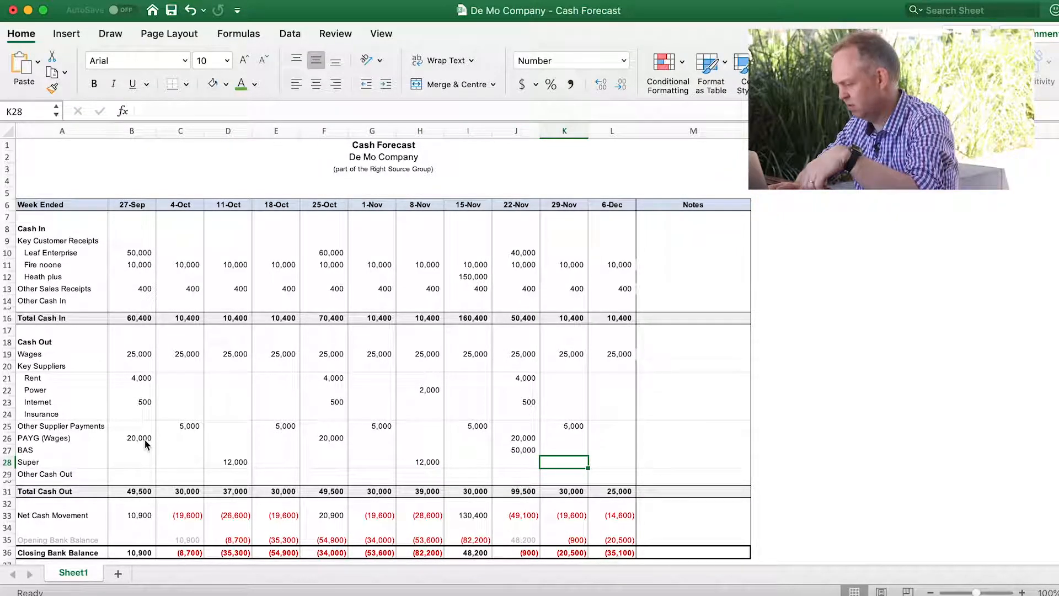
type("120")
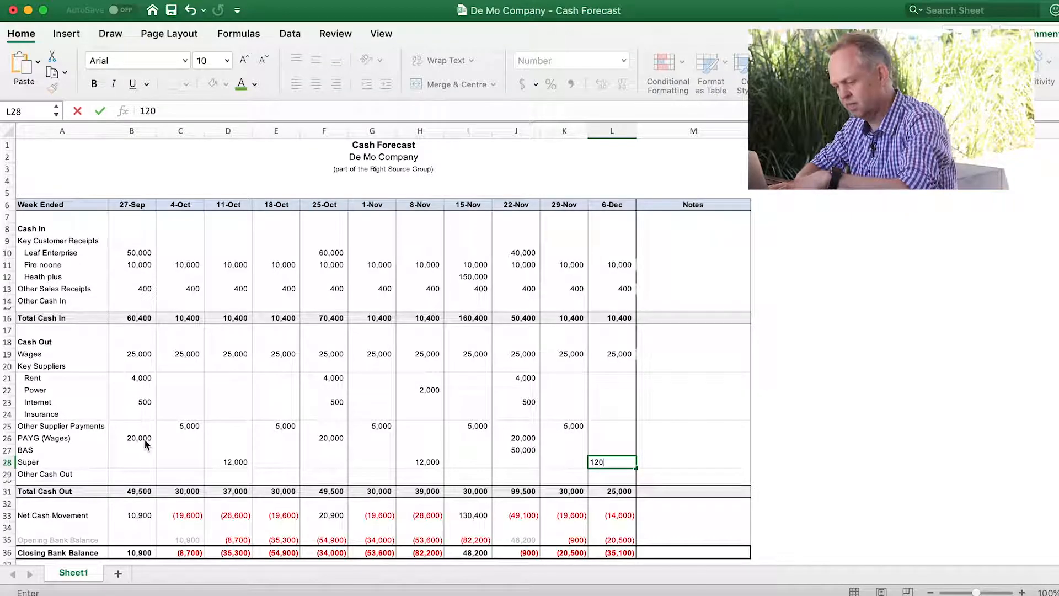
key("Return")
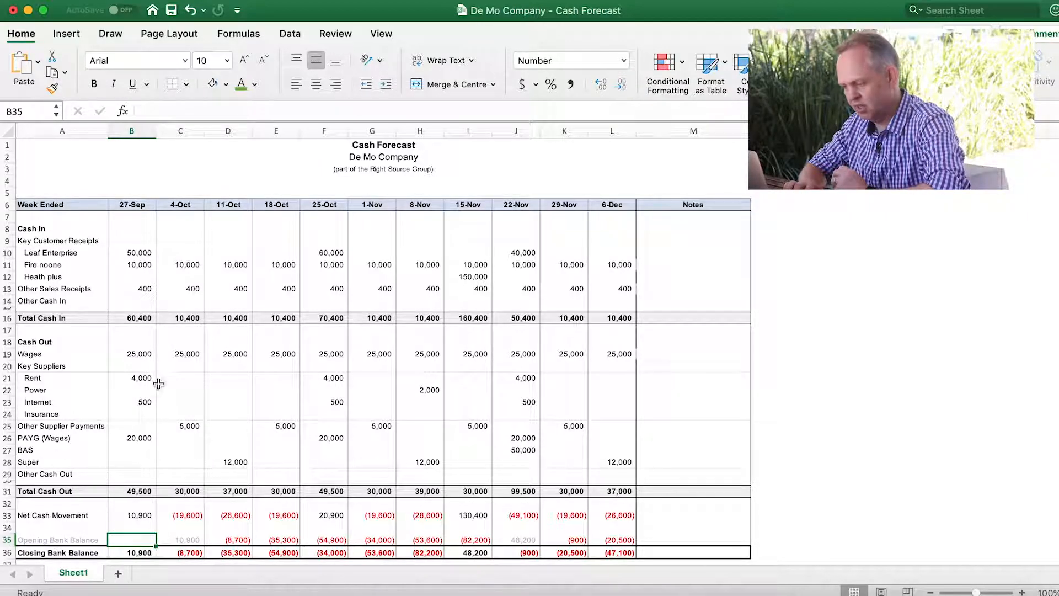
type("200,000")
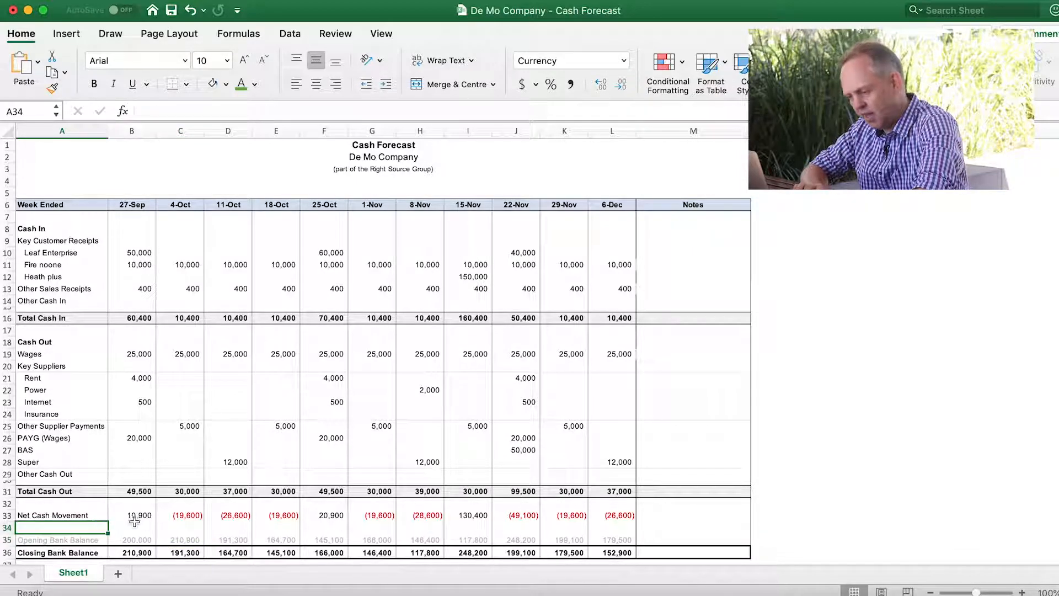
Check the 27-Sep Net Cash Movement formula =B16-B31 in B33
left_click(132, 515)
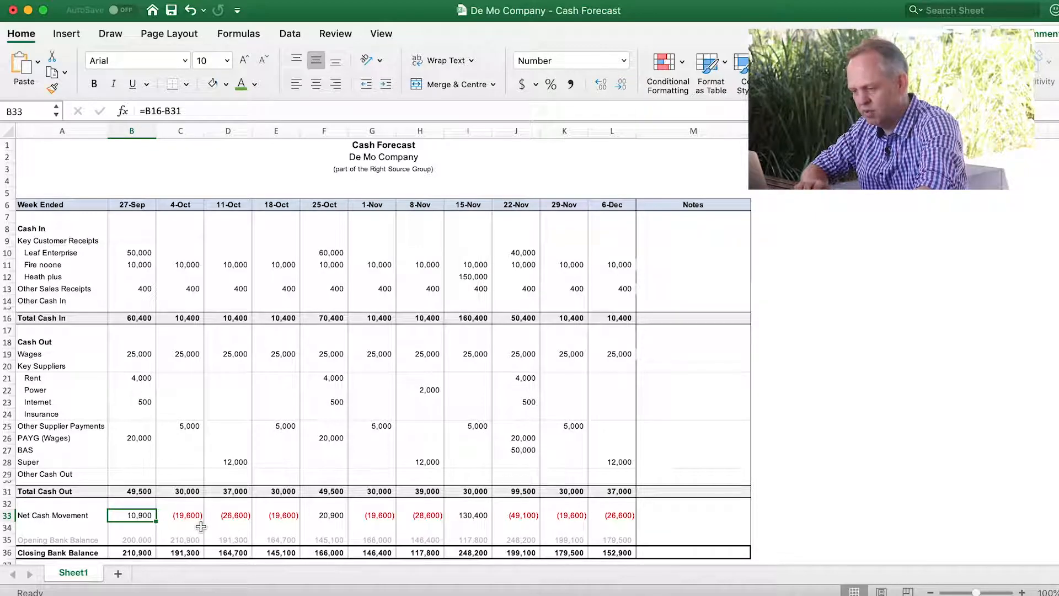
mouse_move(598, 517)
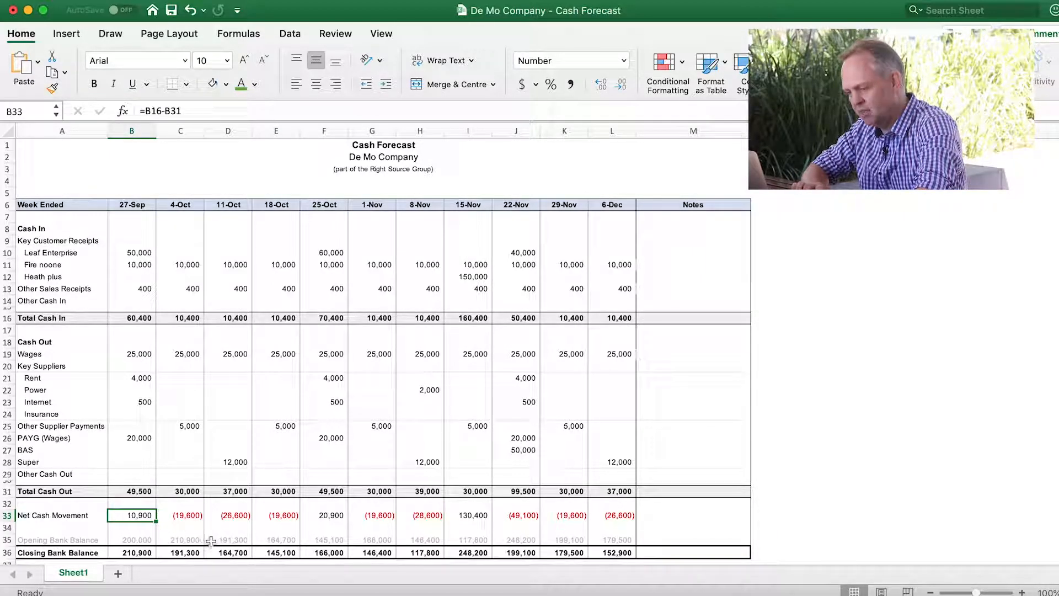
mouse_move(408, 471)
type("1")
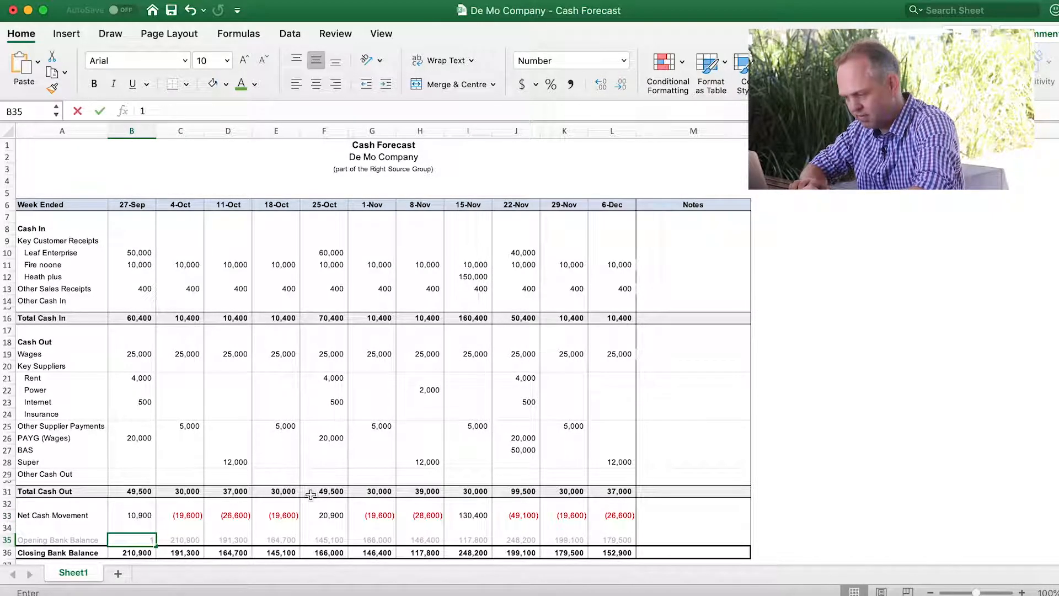
Change the 27-Sep opening balance in B35 to 50,000 and inspect the resulting balances
type("00000")
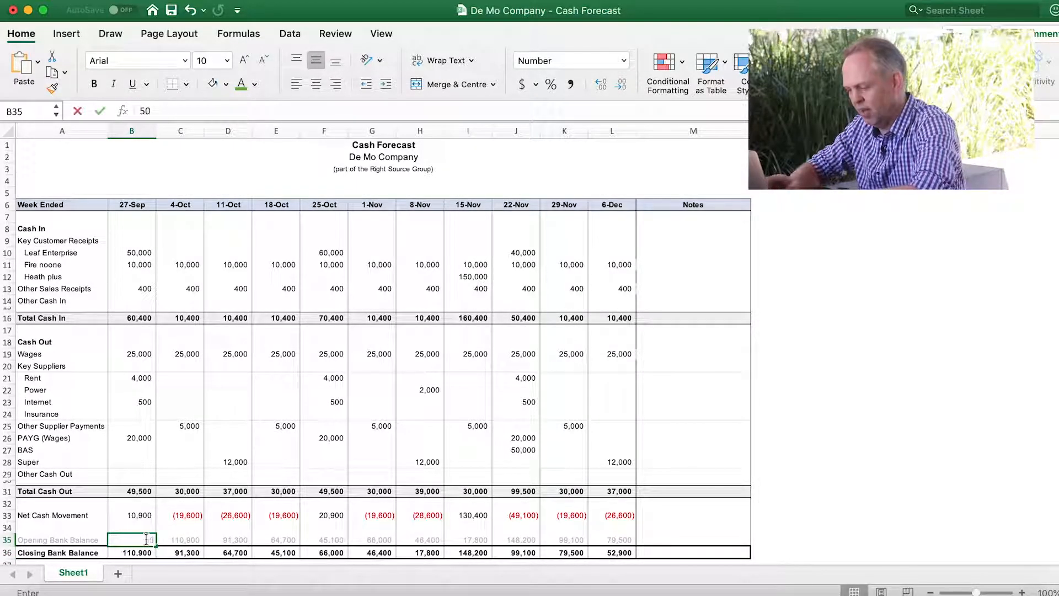
key("Return")
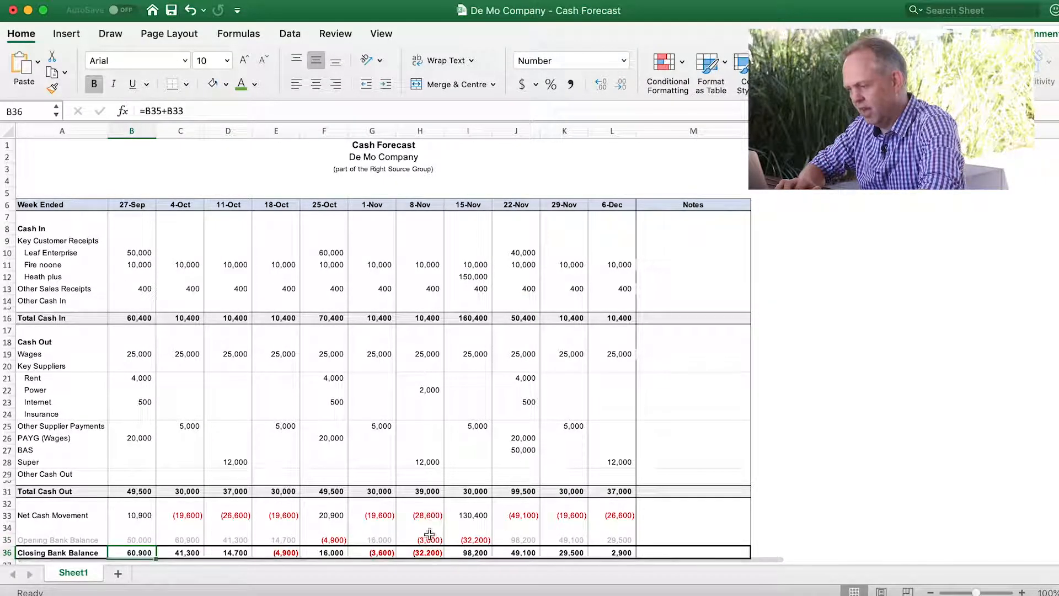
mouse_move(293, 534)
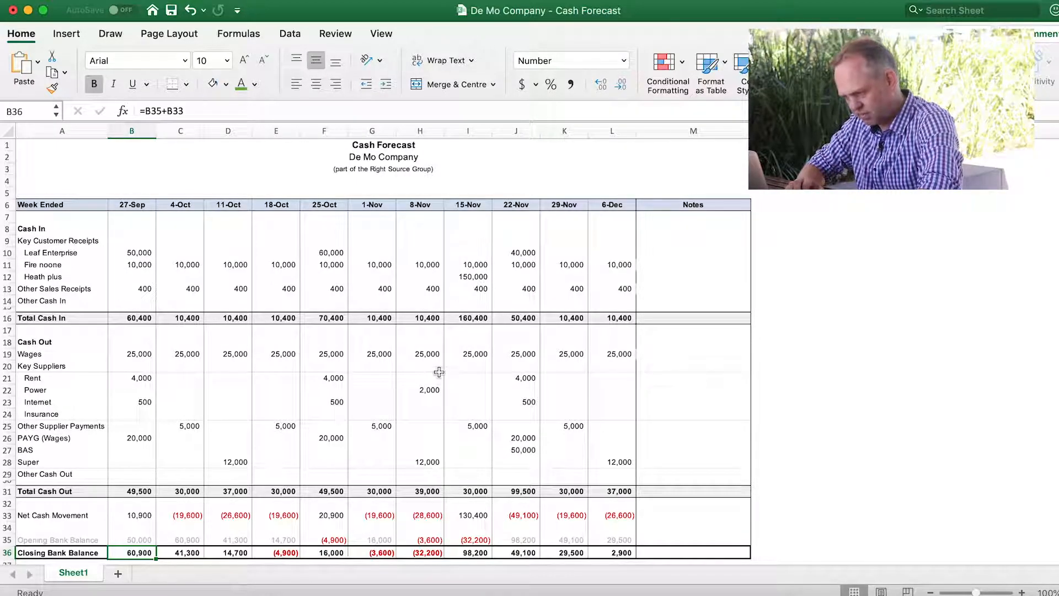
mouse_move(427, 463)
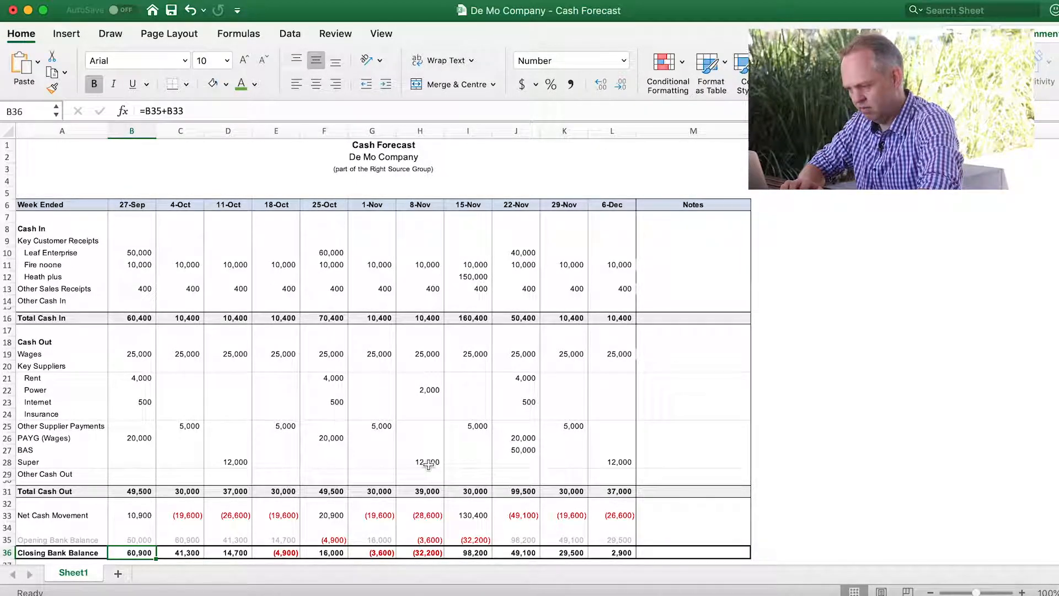
mouse_move(433, 530)
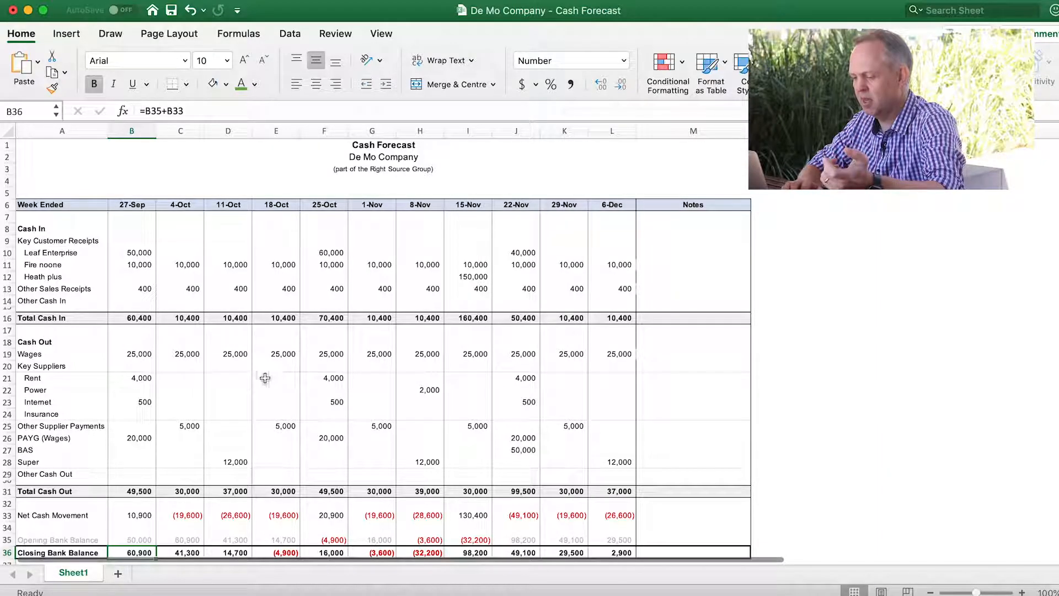
mouse_move(142, 541)
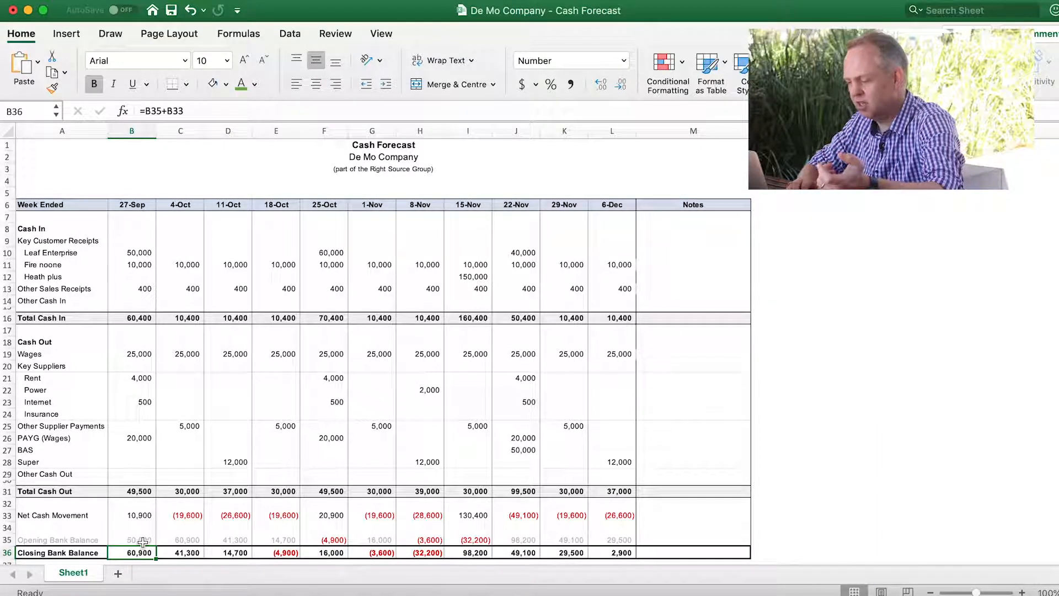
left_click(132, 539)
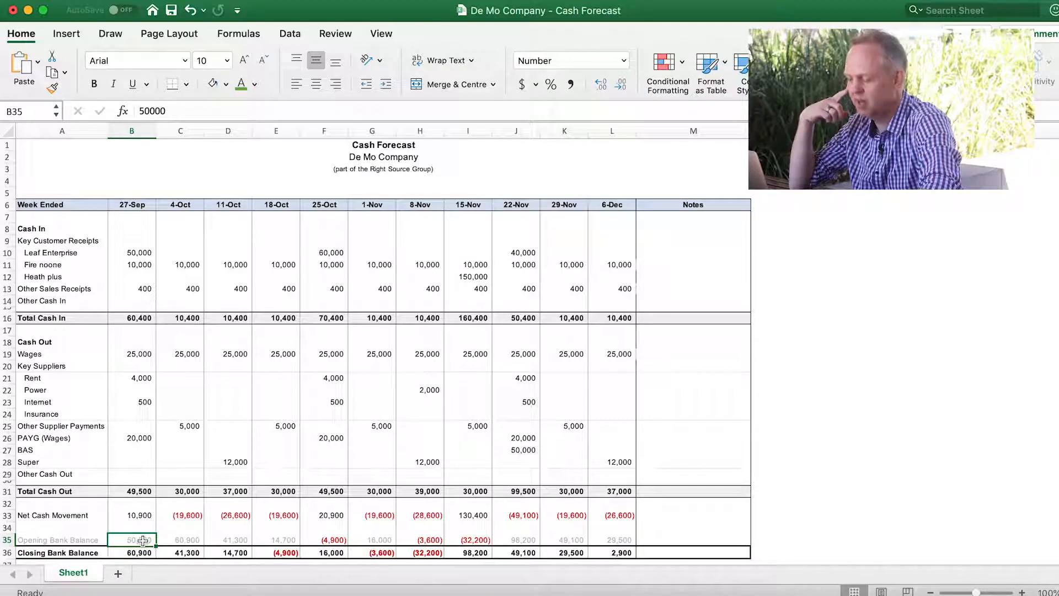
Restore the 200,000 opening balance and scroll up to review closing balances
type("20000")
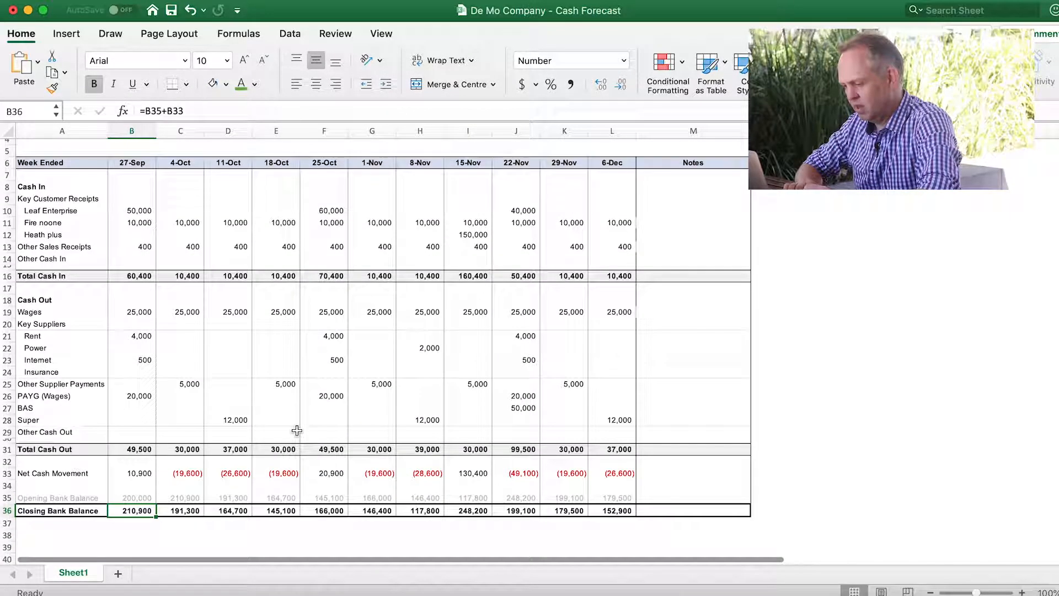
scroll("up", 3)
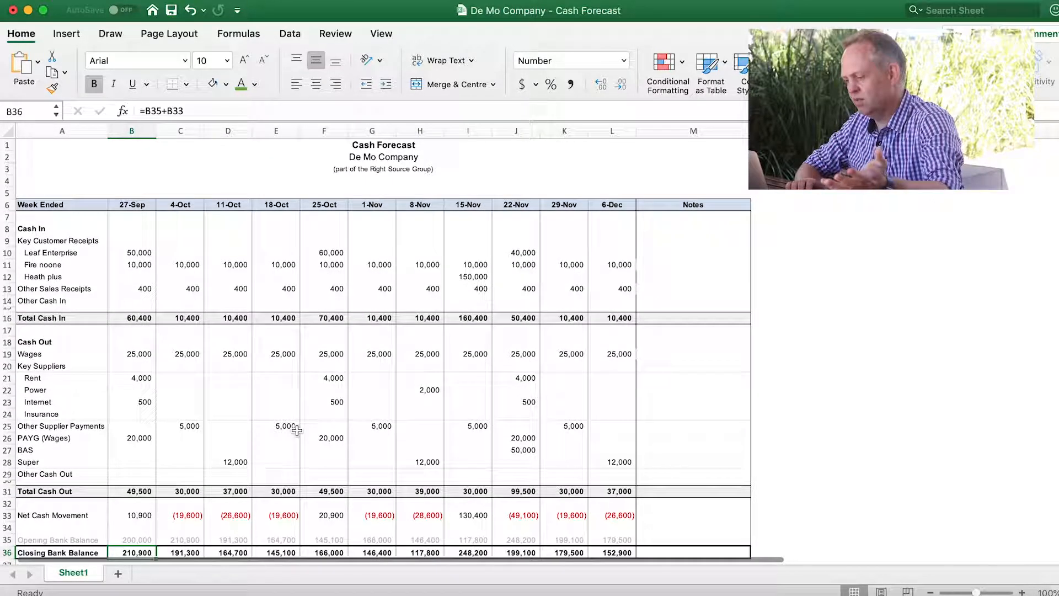